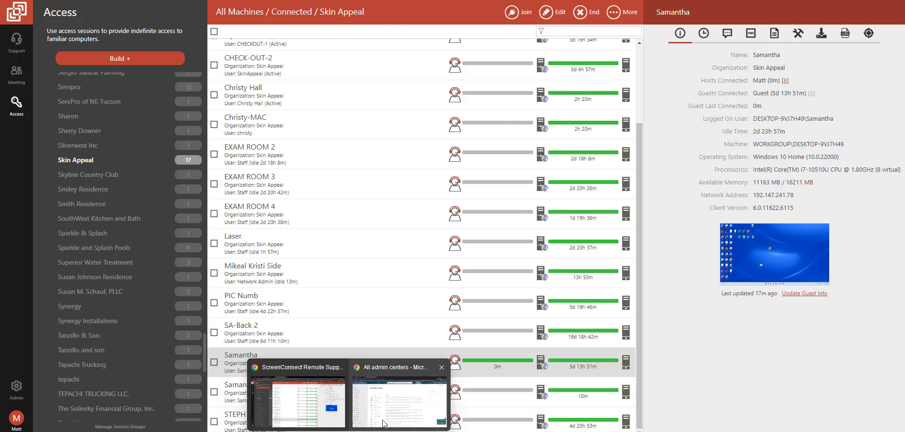
pyautogui.click(395, 398)
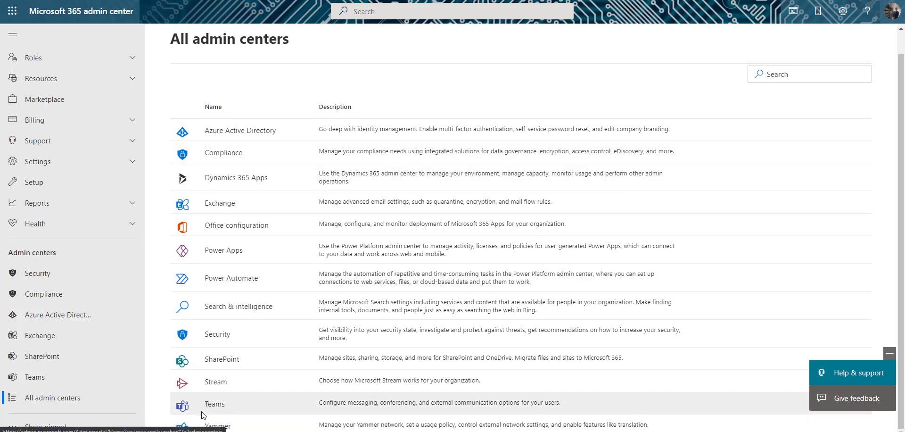
pyautogui.moveTo(258, 358)
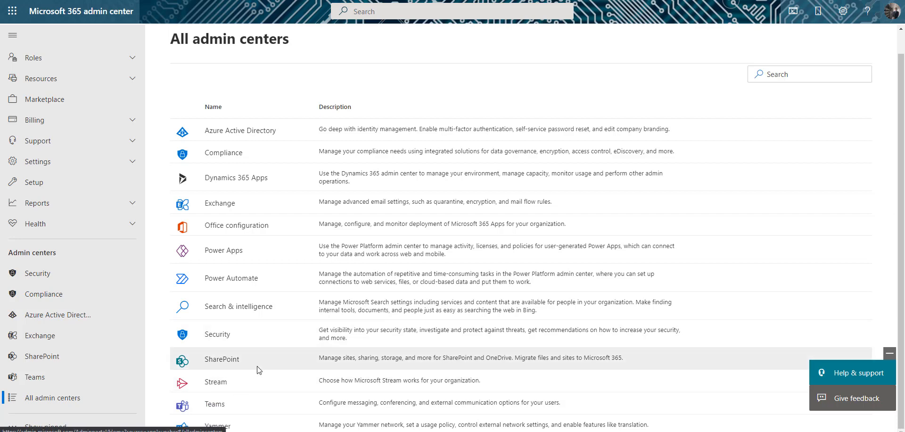
pyautogui.moveTo(250, 389)
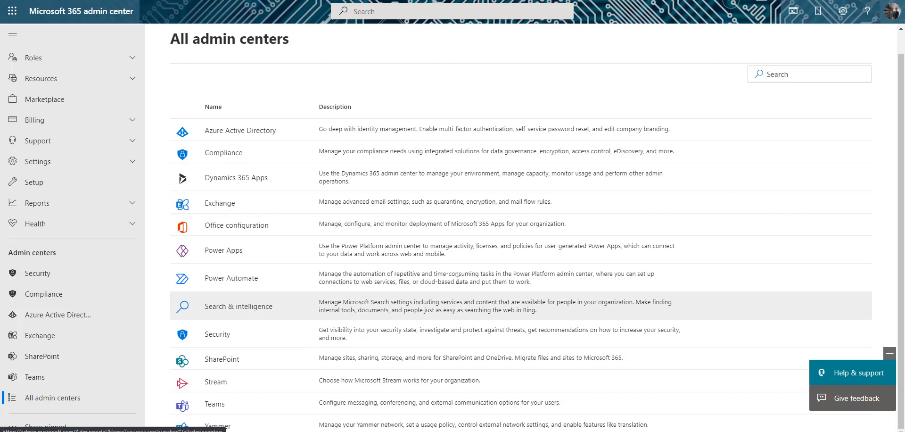
pyautogui.moveTo(229, 413)
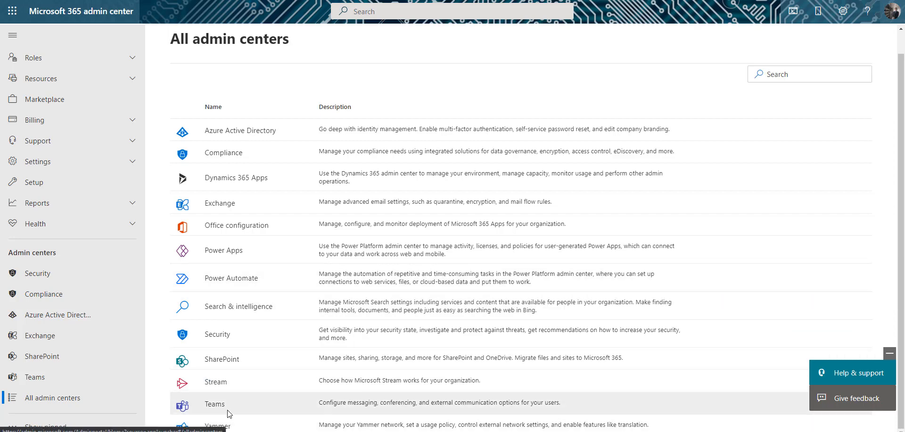
pyautogui.moveTo(214, 403)
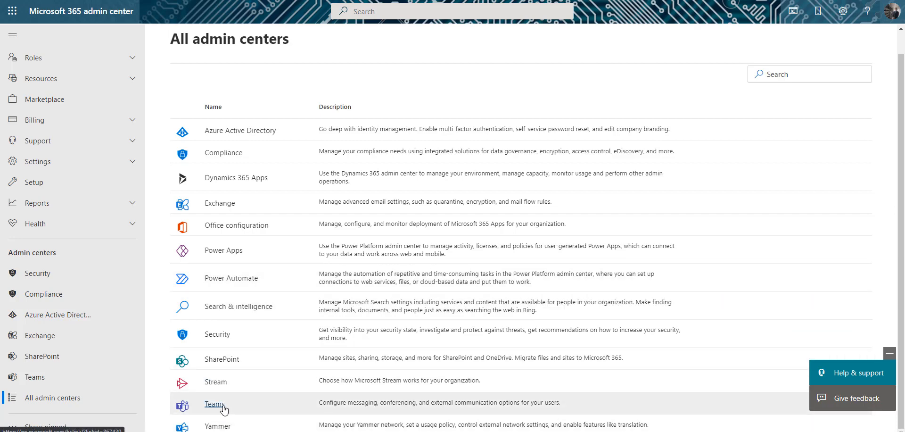
# - Open the Teams admin center from All admin centers and bring the Teams desktop app forward
pyautogui.click(214, 403)
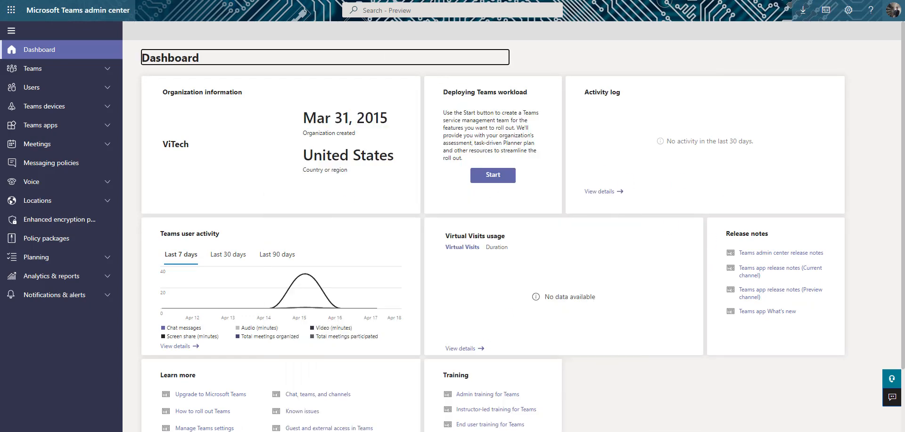
pyautogui.click(492, 174)
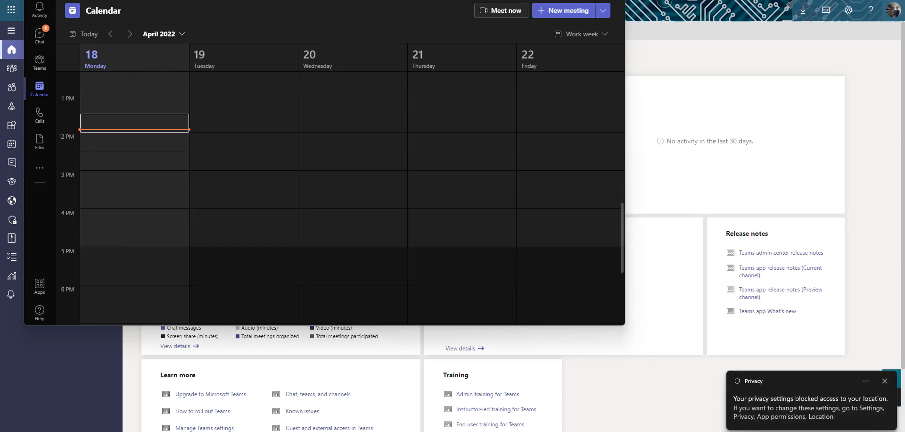
# - View the meeting chat in Teams, then return to the admin center dashboard
pyautogui.click(884, 380)
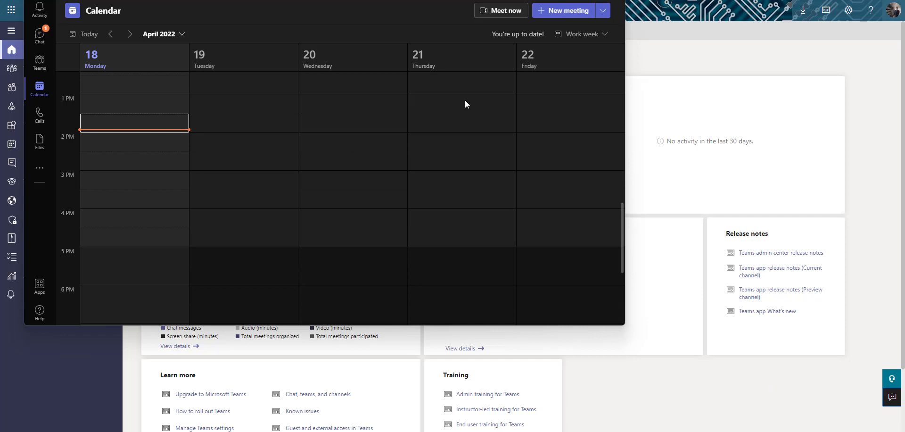
pyautogui.moveTo(247, 185)
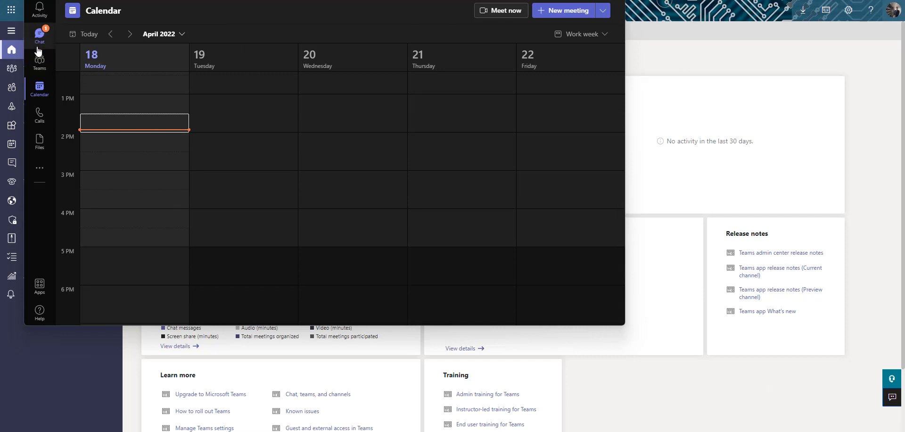
pyautogui.click(39, 35)
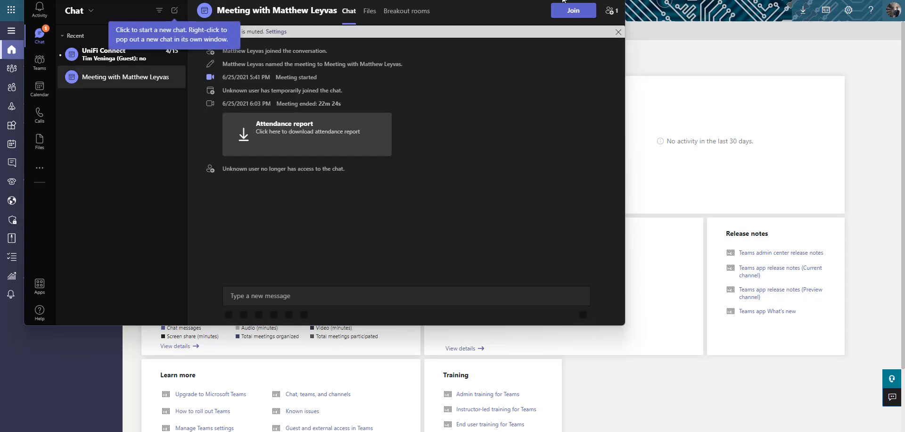
pyautogui.click(617, 32)
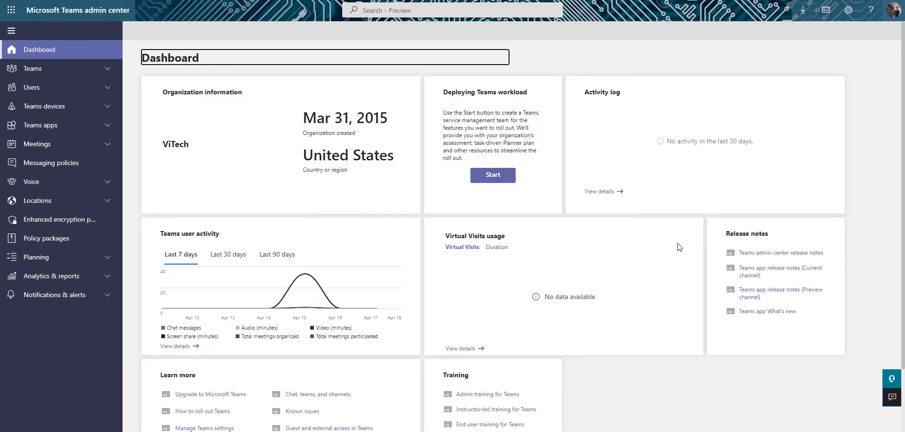
pyautogui.moveTo(552, 274)
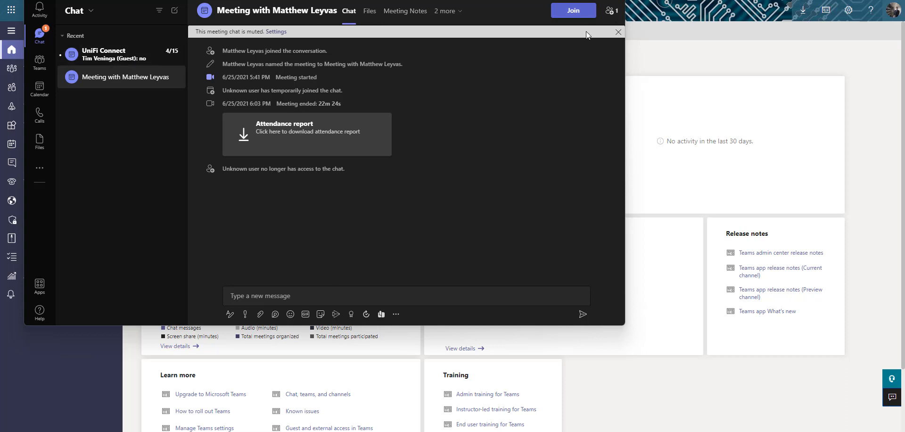
pyautogui.moveTo(449, 13)
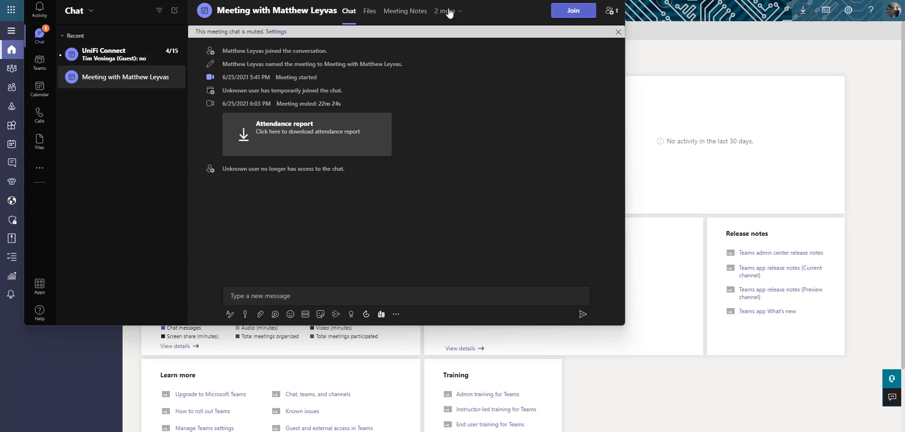
pyautogui.moveTo(39, 33)
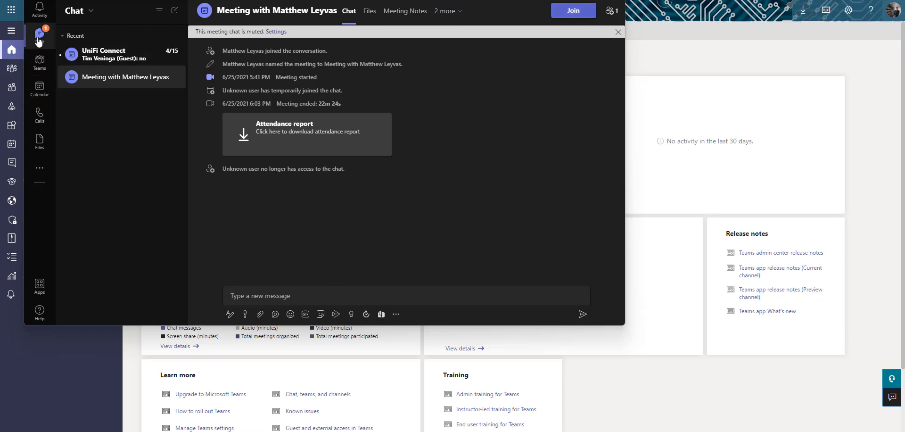
# - Start an instant Meet now meeting in the ViTech team's General channel
pyautogui.click(39, 62)
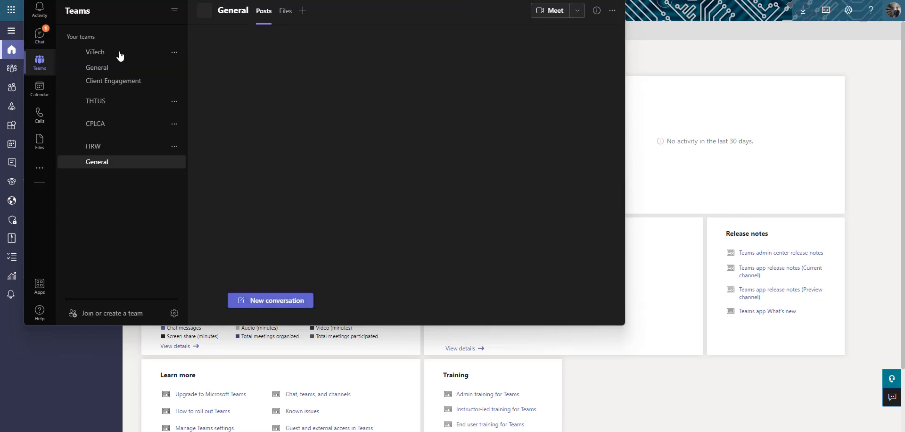
pyautogui.click(96, 67)
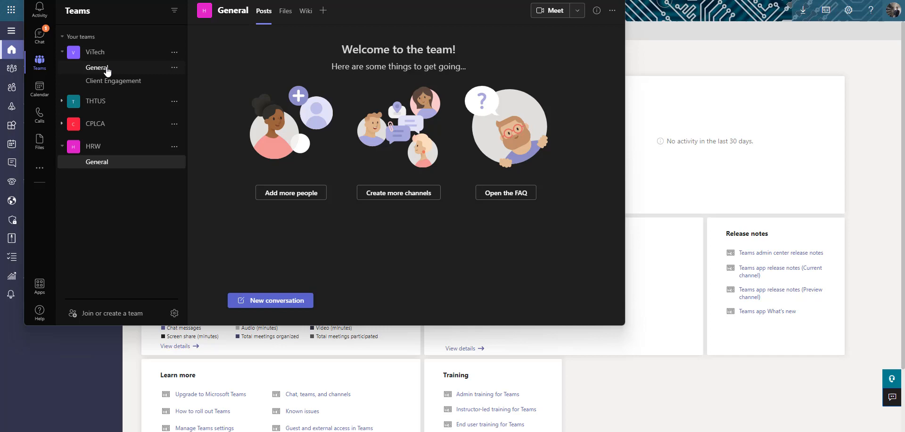
pyautogui.click(96, 67)
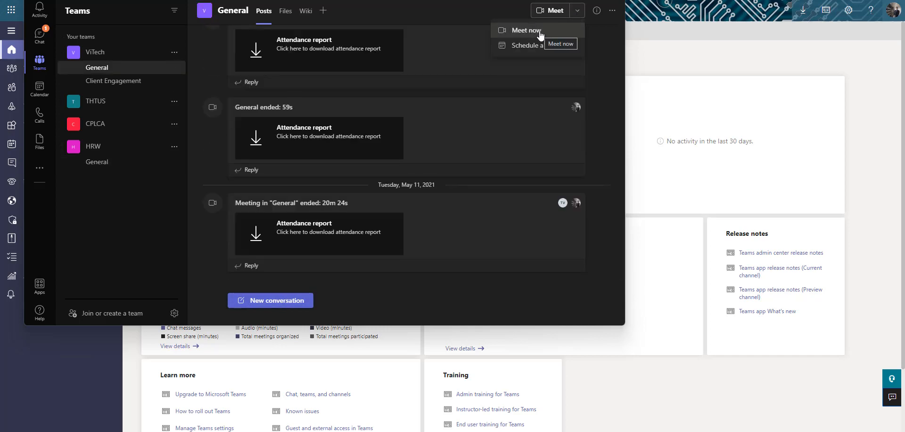
pyautogui.click(526, 30)
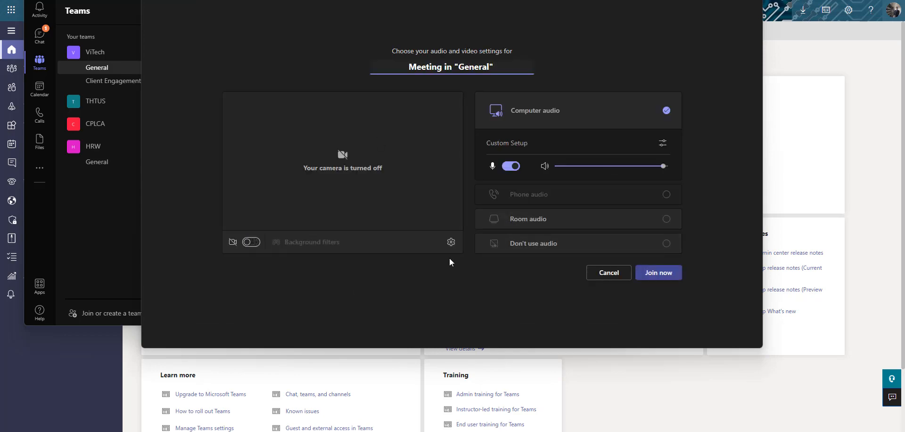
pyautogui.moveTo(568, 134)
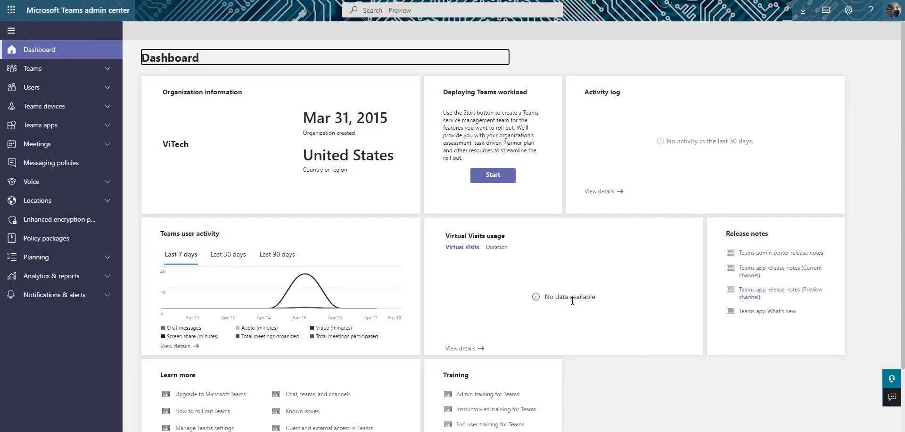
pyautogui.moveTo(634, 363)
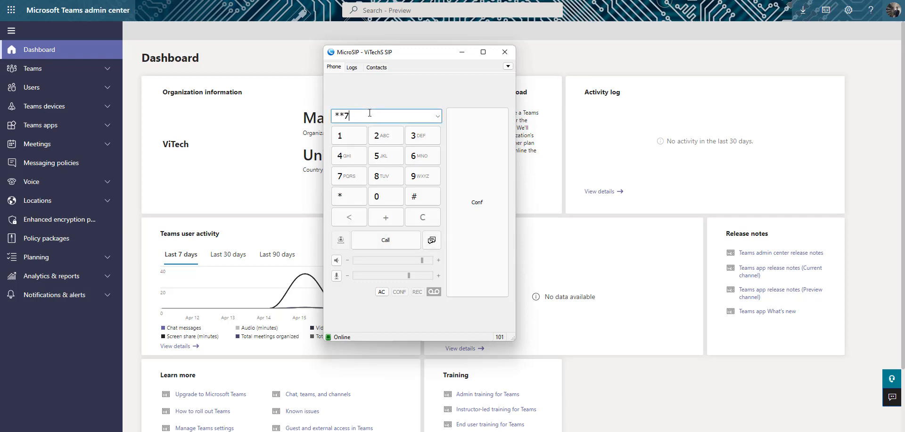
# - Dial **72101 in MicroSIP, review the call logs, and close the phone window
pyautogui.write('210o1')
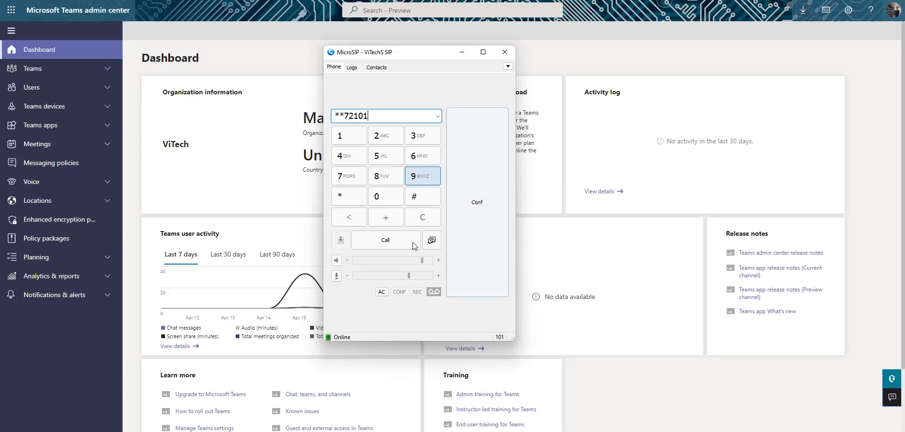
pyautogui.moveTo(280, 239)
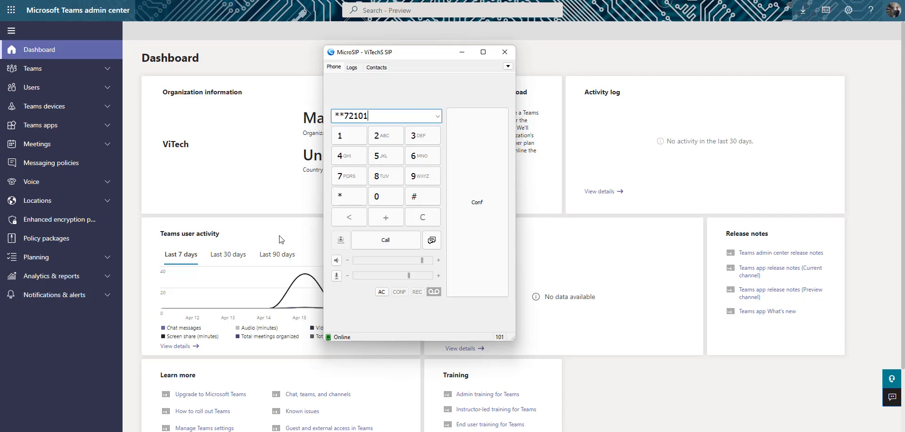
pyautogui.click(352, 67)
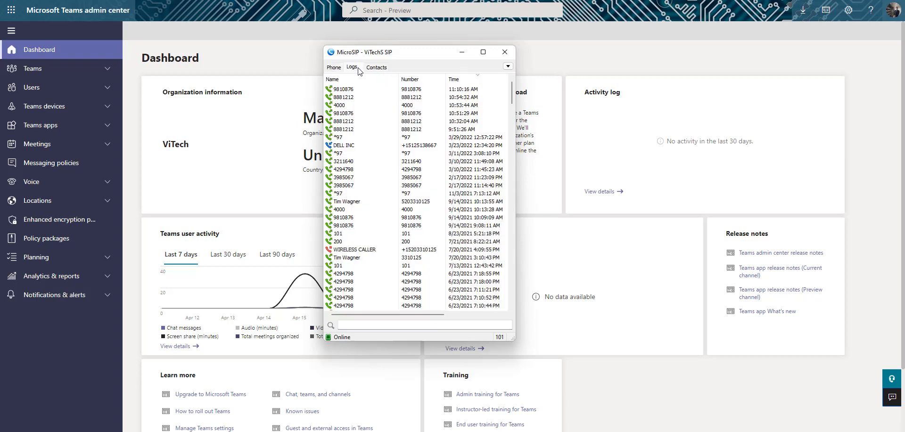
pyautogui.click(333, 67)
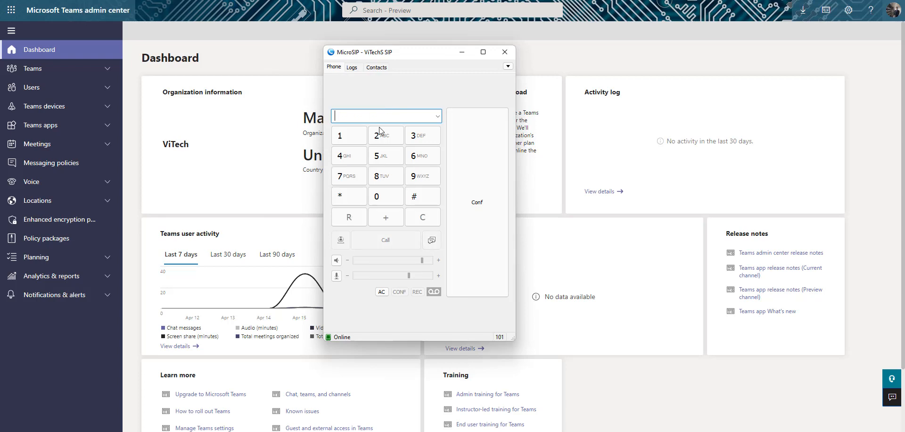
pyautogui.moveTo(435, 313)
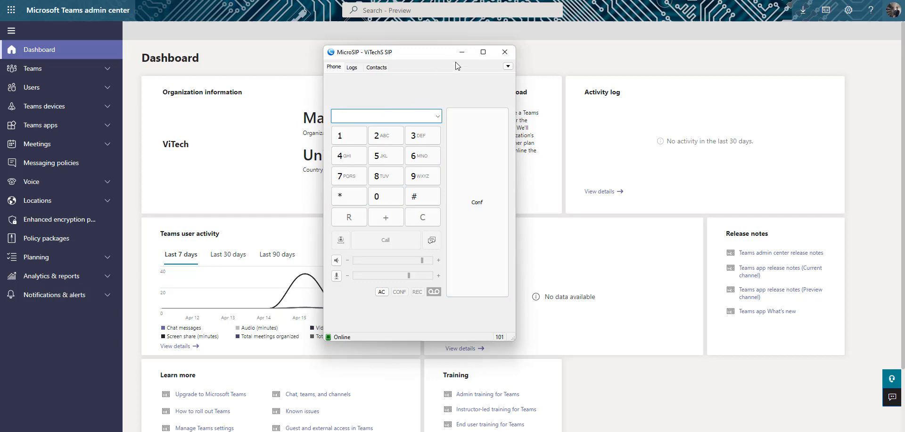
pyautogui.moveTo(449, 239)
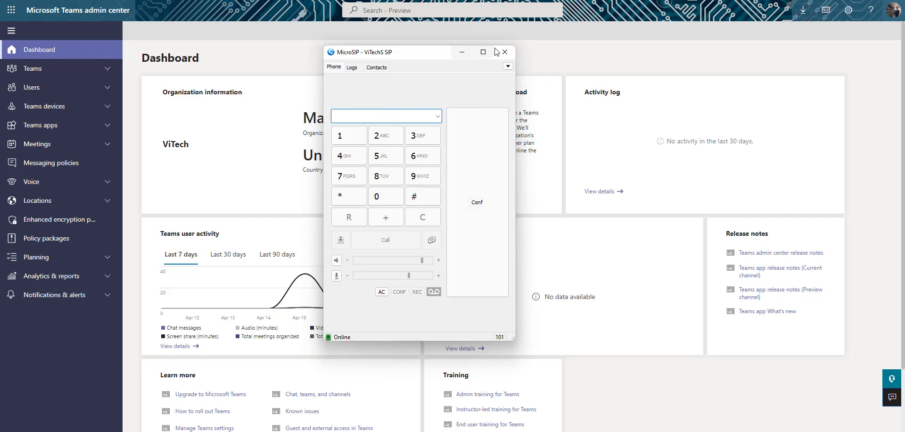
pyautogui.click(504, 52)
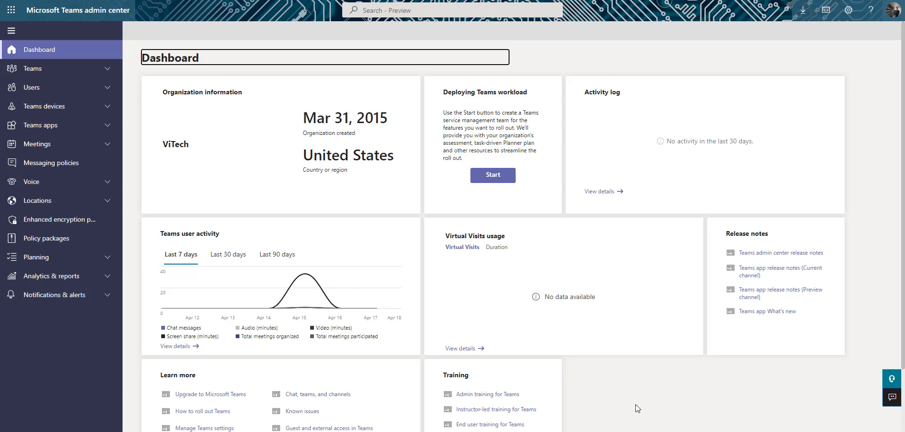
pyautogui.moveTo(373, 297)
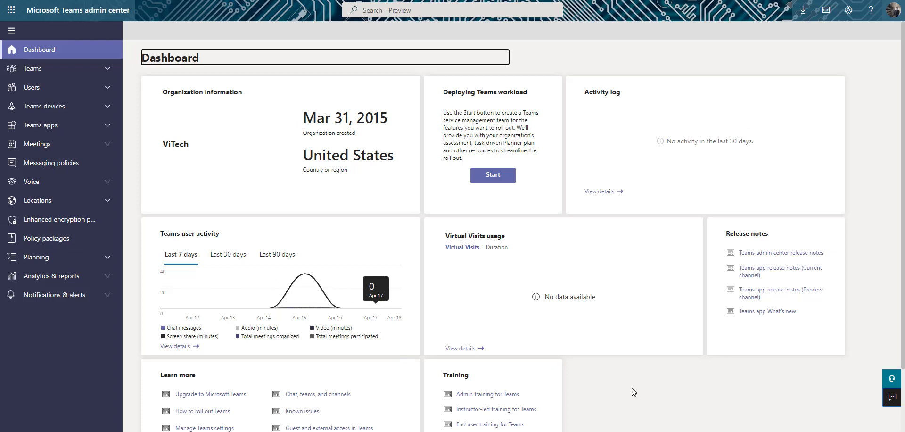
pyautogui.moveTo(684, 401)
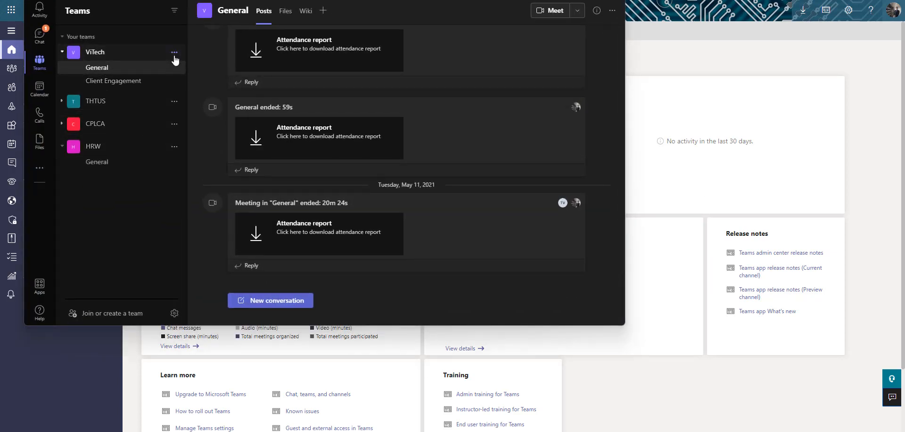
# - Create a new standard channel named Walkie-Talkie in the ViTech team
pyautogui.click(174, 52)
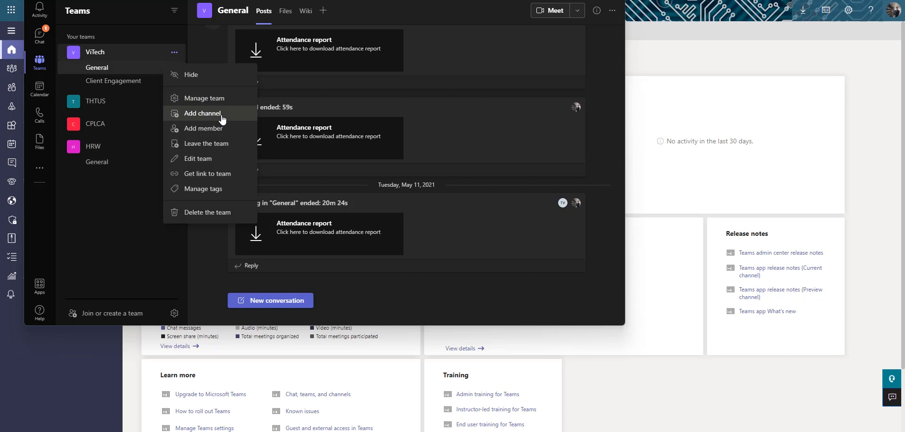
pyautogui.click(202, 113)
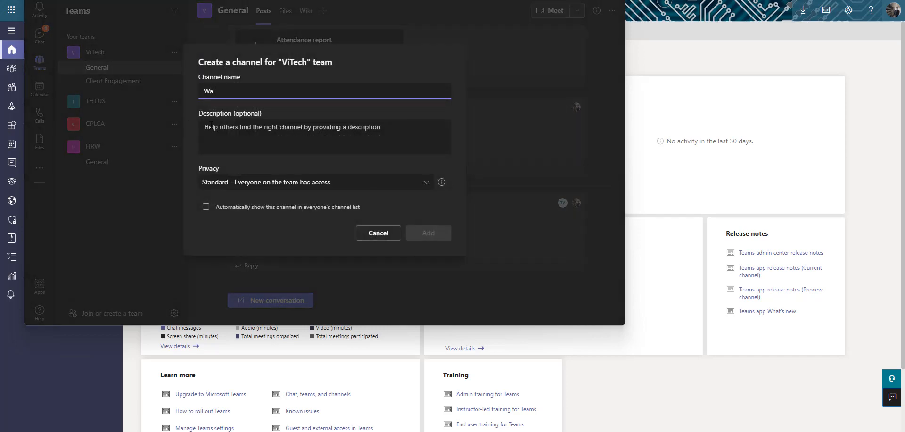
pyautogui.write('kie')
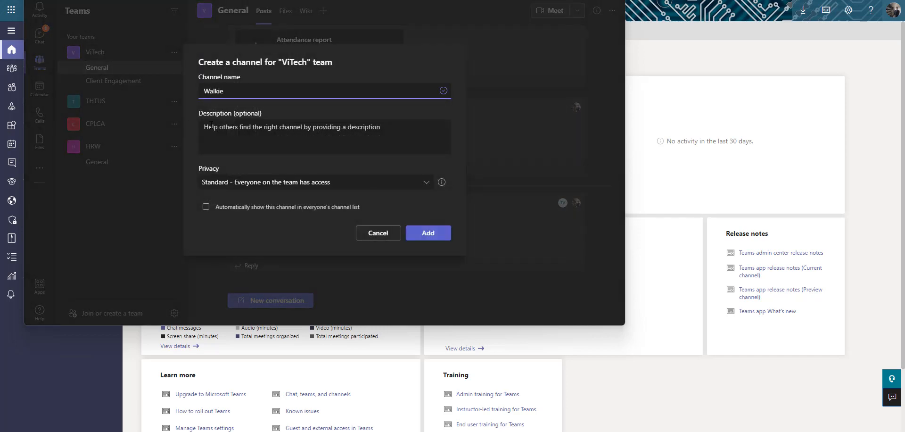
pyautogui.write('-Talkie')
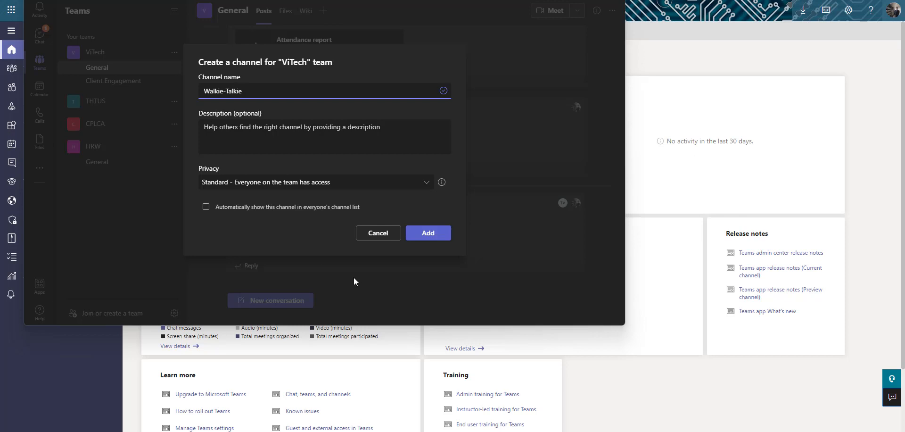
pyautogui.click(427, 233)
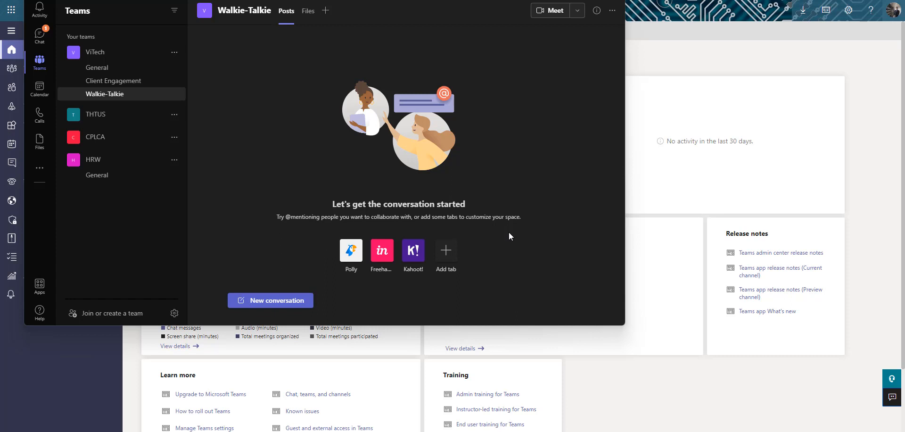
# - Close the Teams desktop window to reveal the admin center dashboard
pyautogui.click(326, 10)
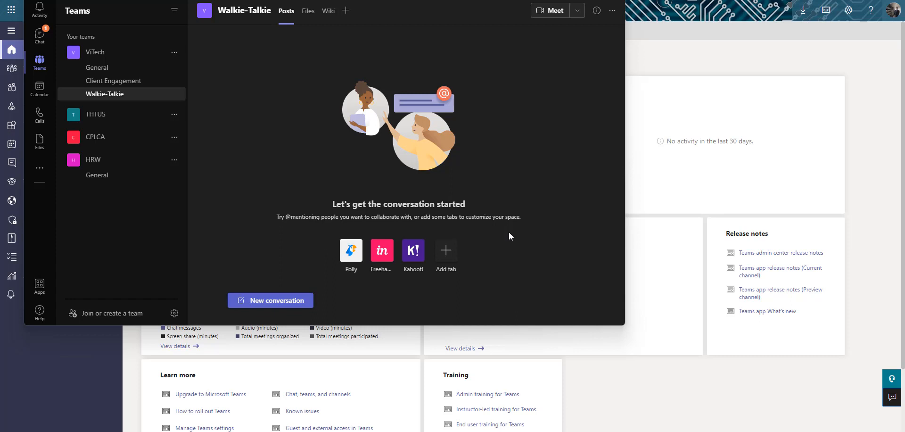
pyautogui.moveTo(485, 160)
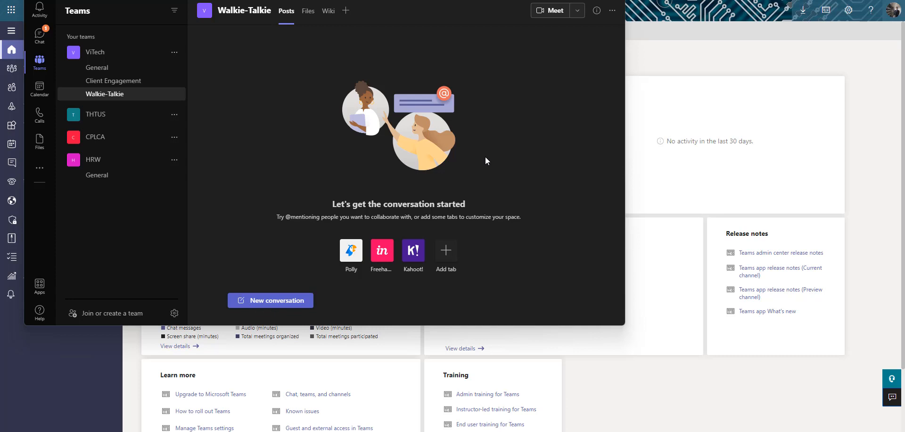
pyautogui.moveTo(565, 154)
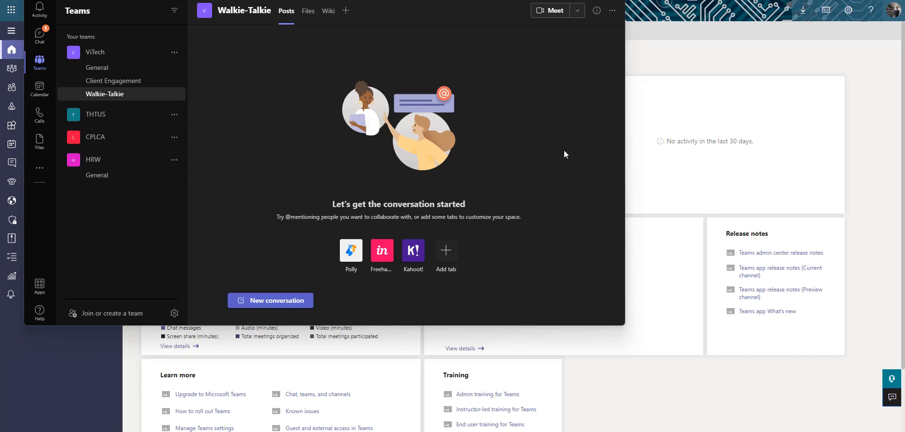
pyautogui.moveTo(660, 4)
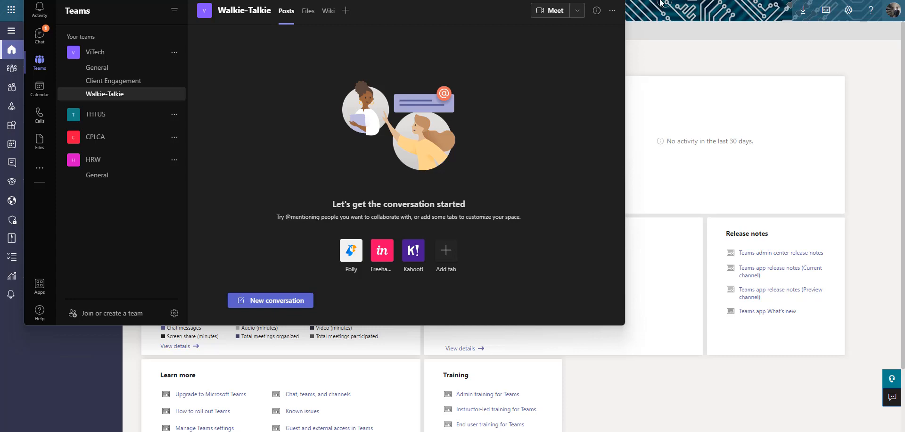
pyautogui.moveTo(665, 16)
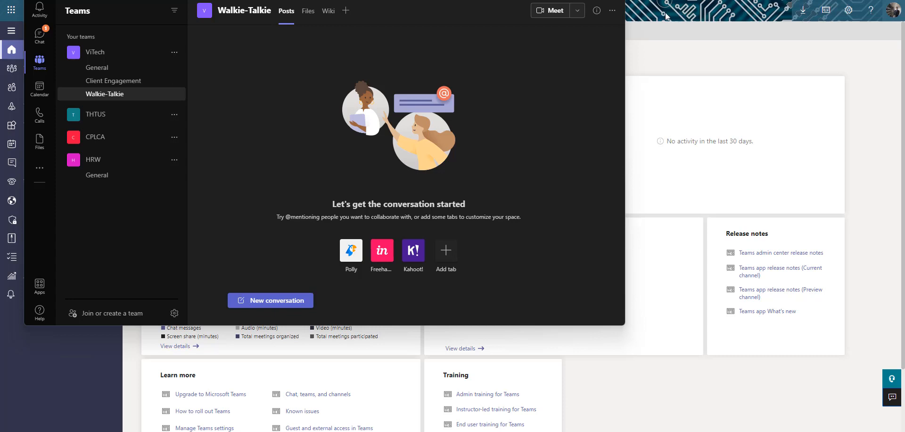
pyautogui.moveTo(525, 227)
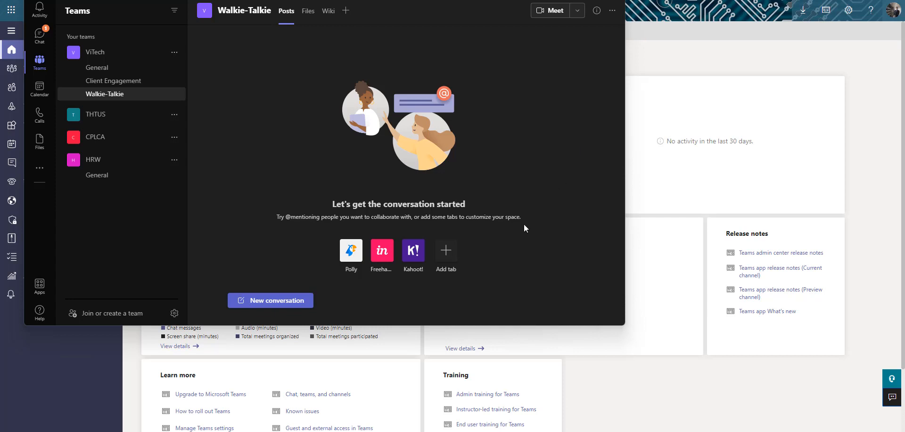
pyautogui.moveTo(512, 231)
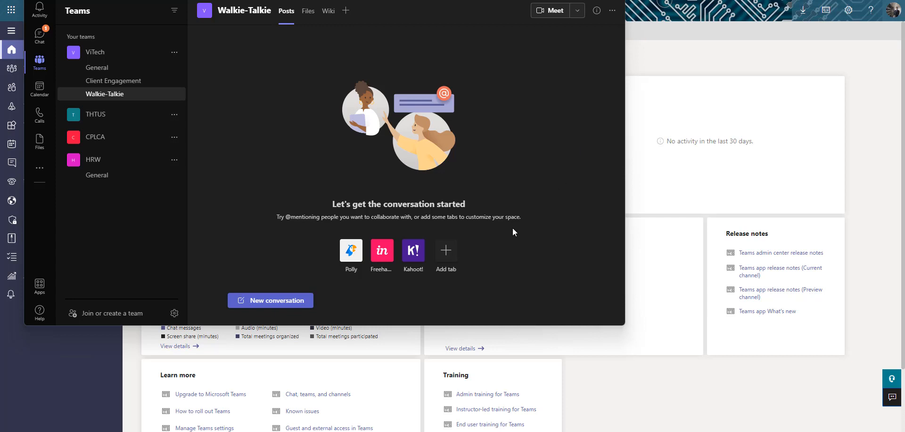
pyautogui.moveTo(505, 238)
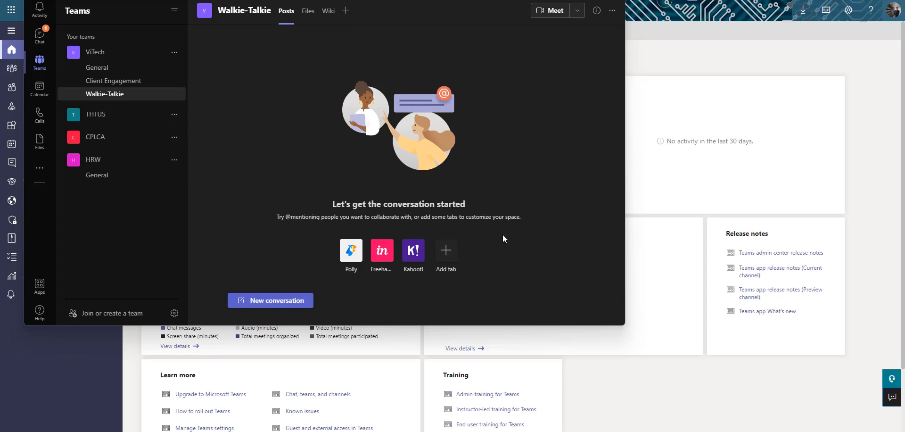
pyautogui.moveTo(499, 241)
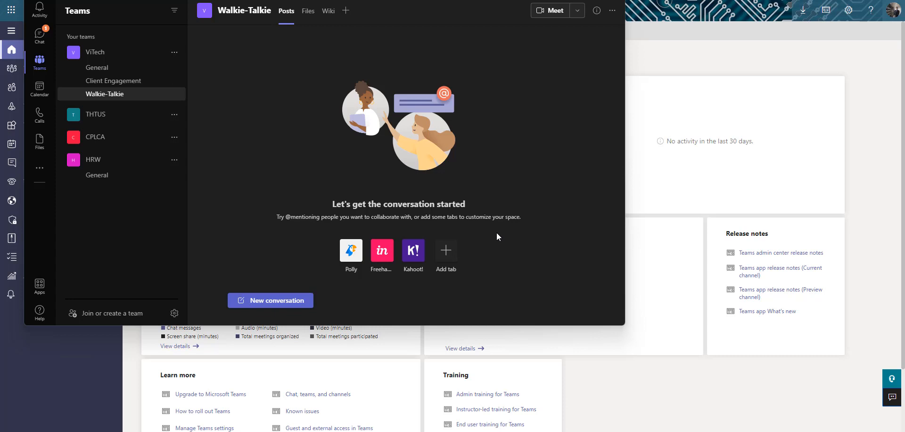
pyautogui.moveTo(529, 123)
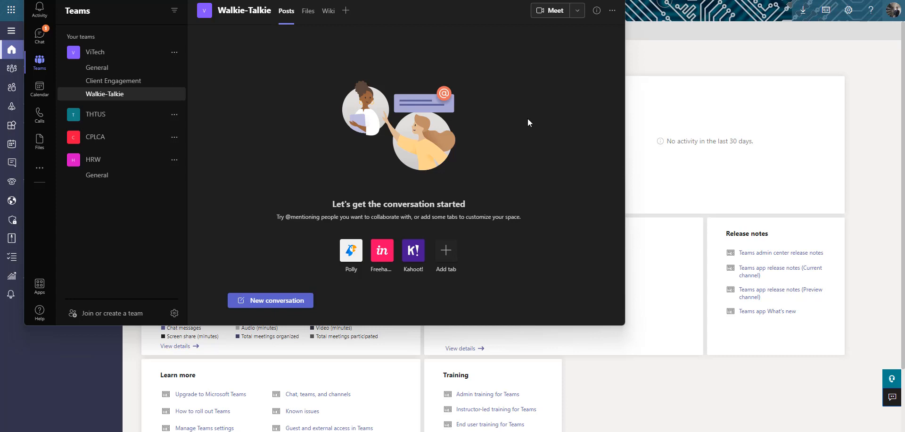
pyautogui.moveTo(470, 115)
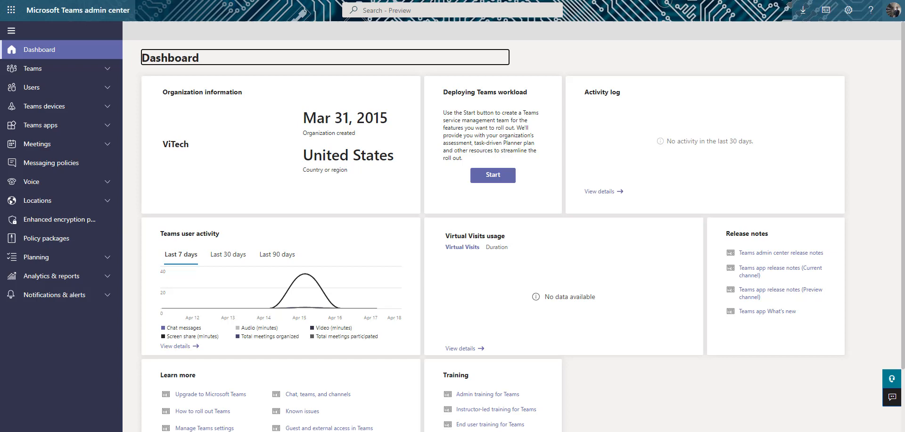
pyautogui.moveTo(726, 185)
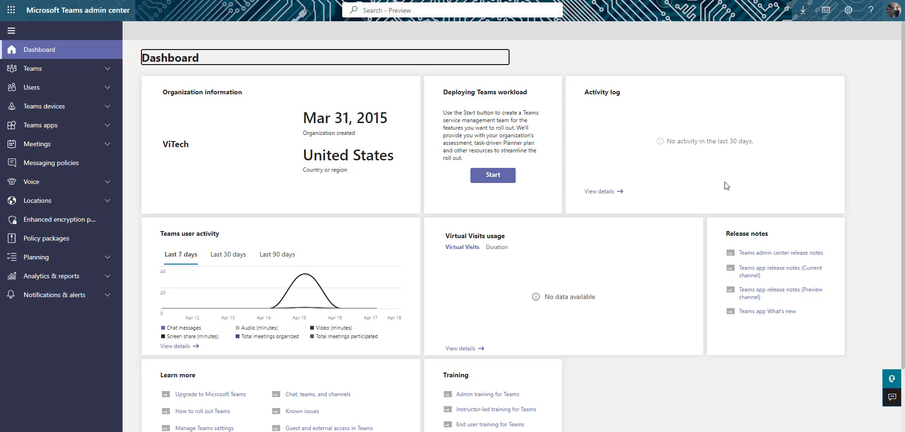
pyautogui.moveTo(559, 275)
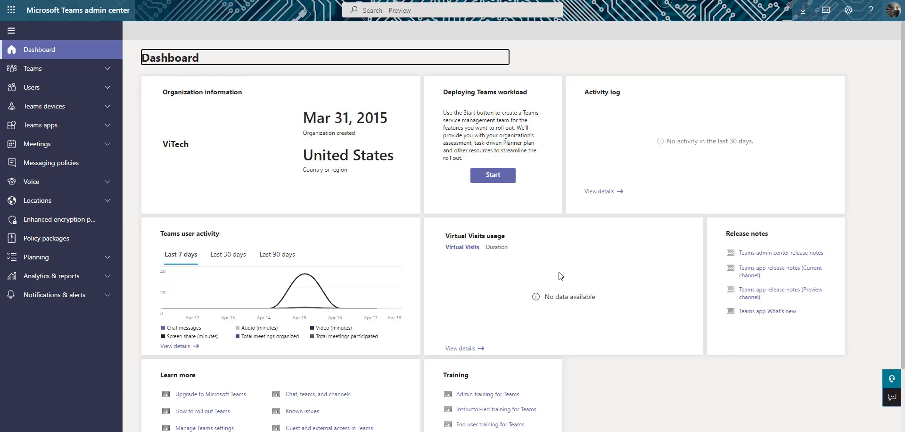
pyautogui.moveTo(305, 285)
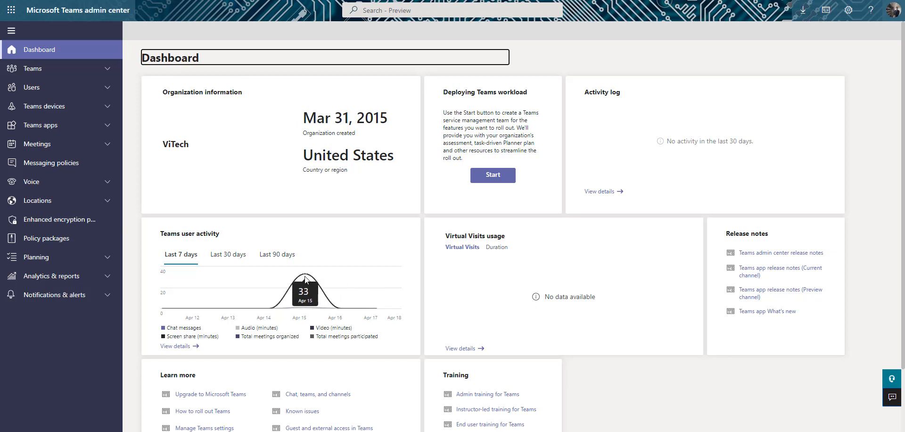
pyautogui.moveTo(208, 242)
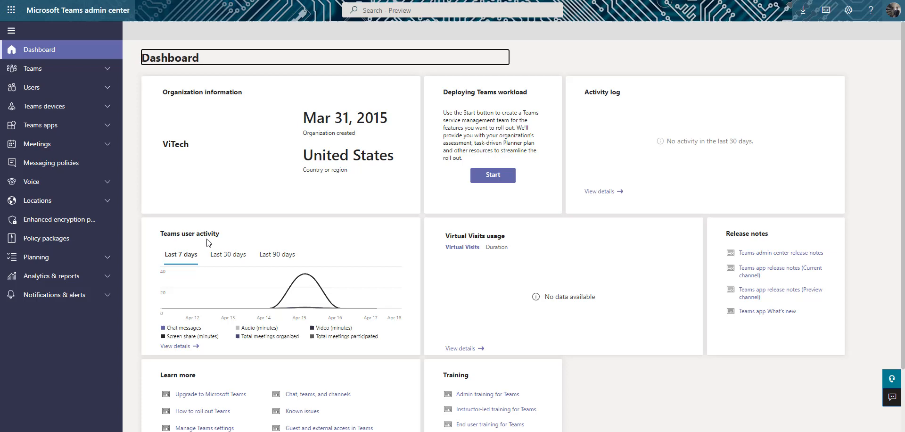
pyautogui.moveTo(62, 22)
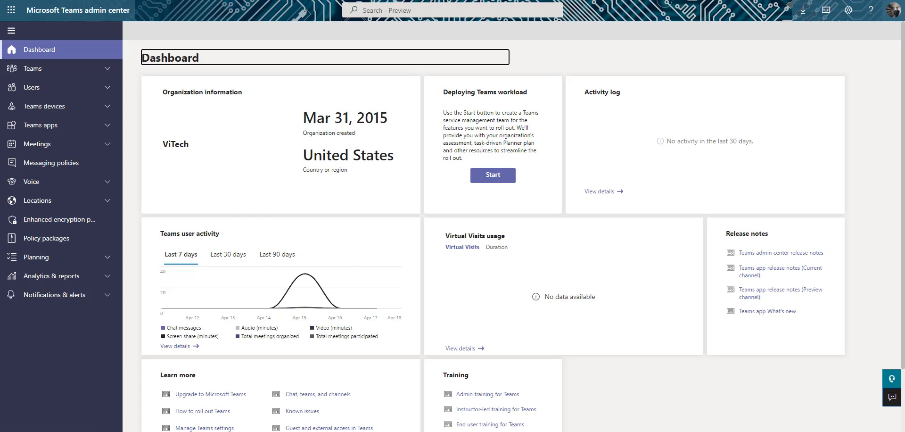
# - Expand the Teams apps group in the admin center navigation
pyautogui.click(32, 124)
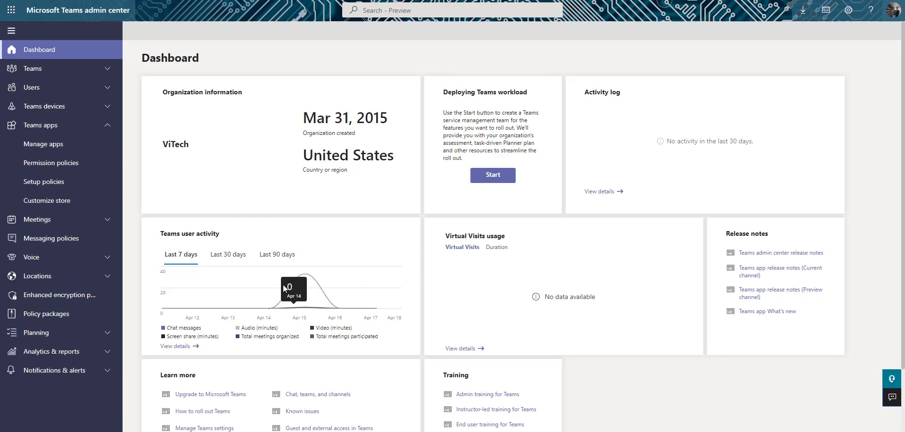
pyautogui.moveTo(52, 162)
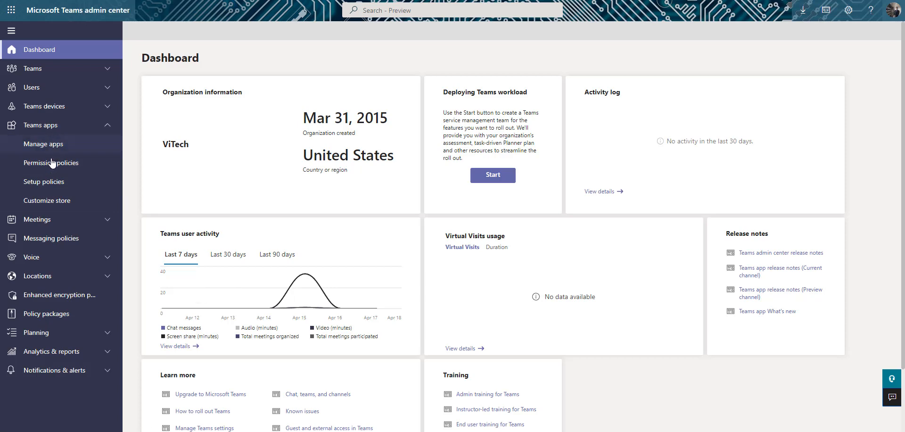
# - Open the Global (Org-wide default) app setup policy for editing
pyautogui.click(43, 182)
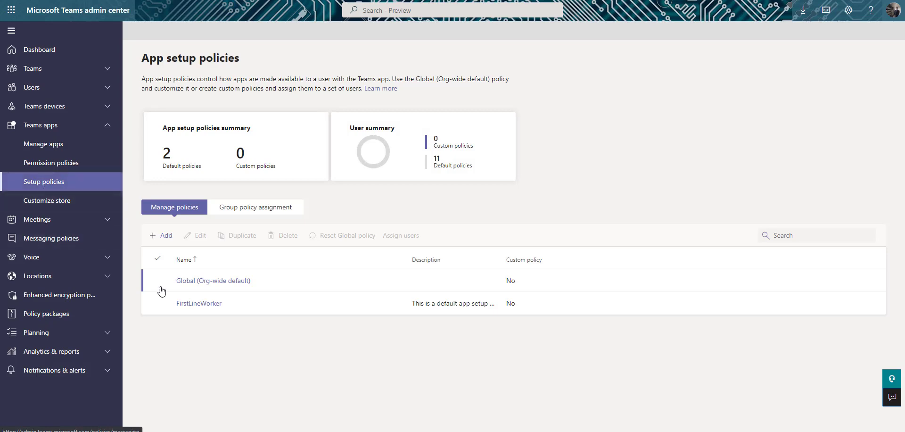
pyautogui.click(213, 280)
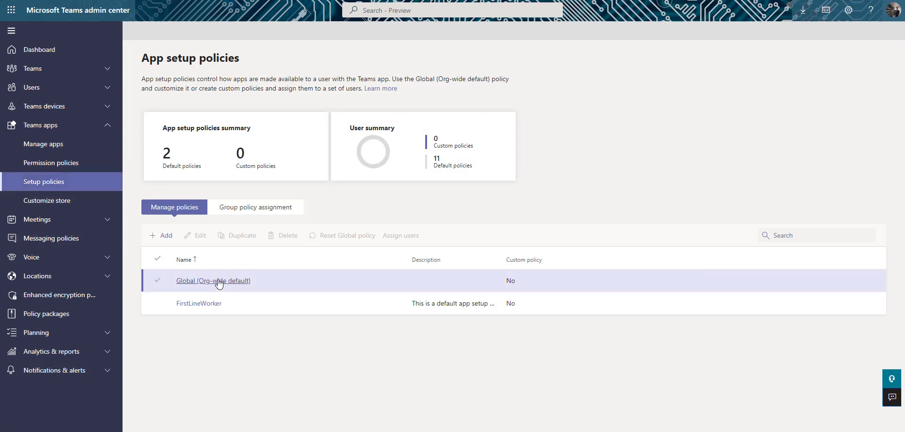
pyautogui.click(213, 280)
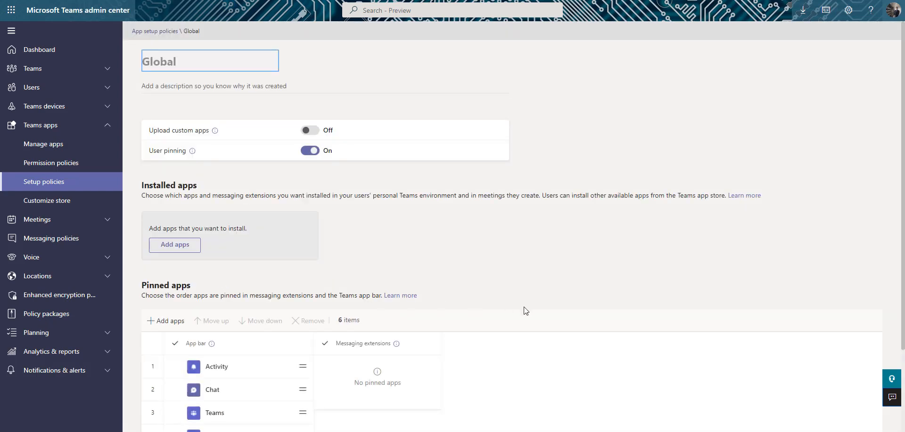
pyautogui.moveTo(186, 156)
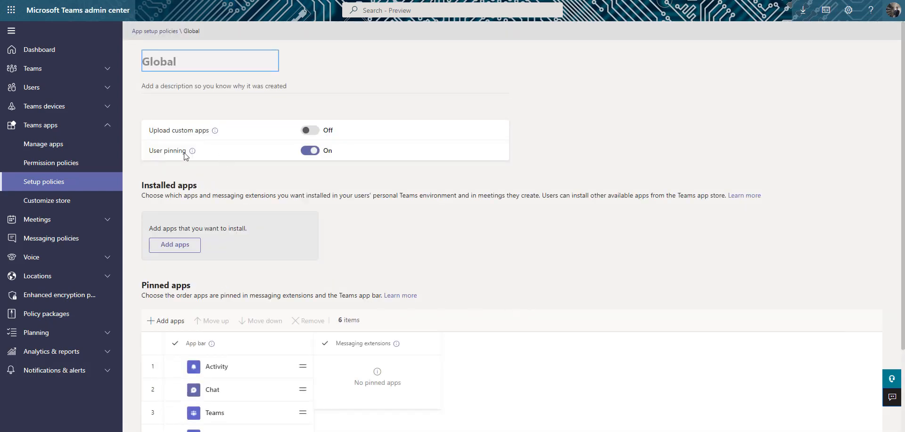
pyautogui.moveTo(192, 152)
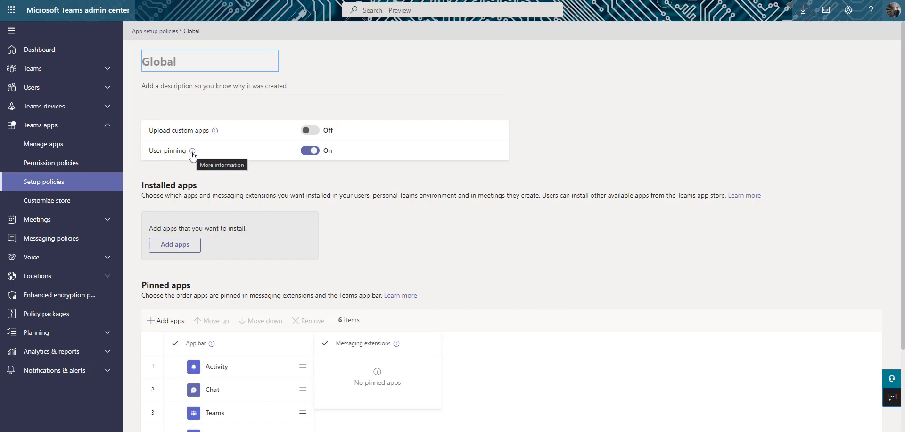
pyautogui.moveTo(292, 155)
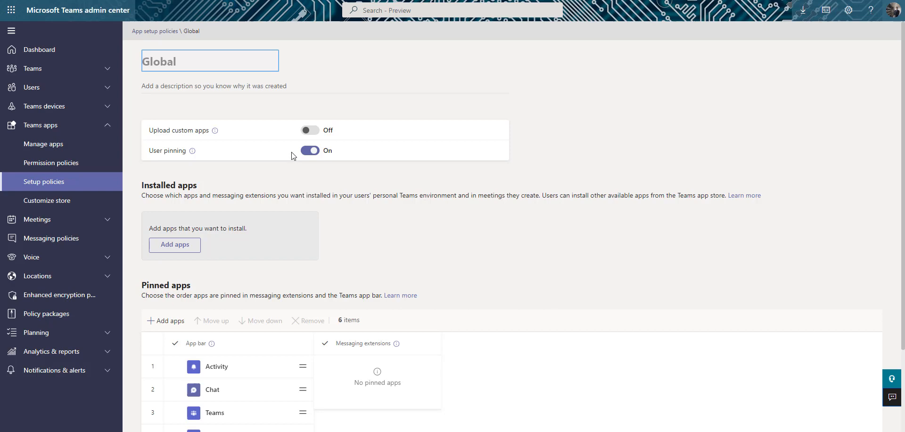
# - Scroll to the Pinned apps section and begin adding an app
pyautogui.scroll(-3)
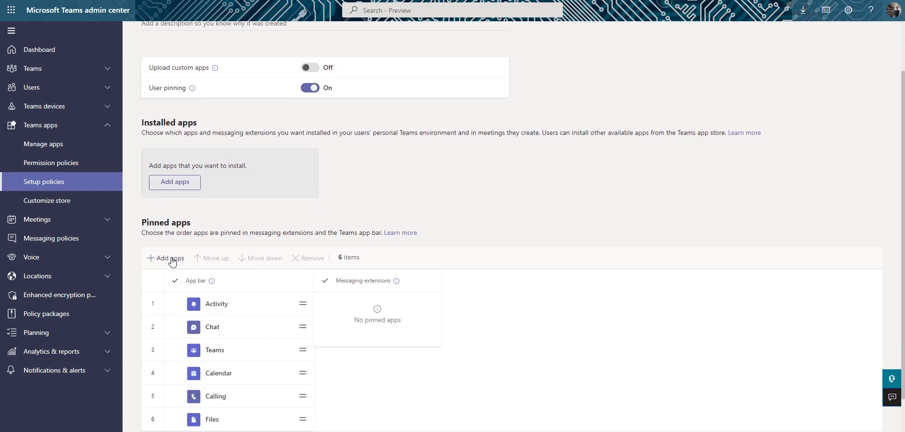
pyautogui.moveTo(168, 257)
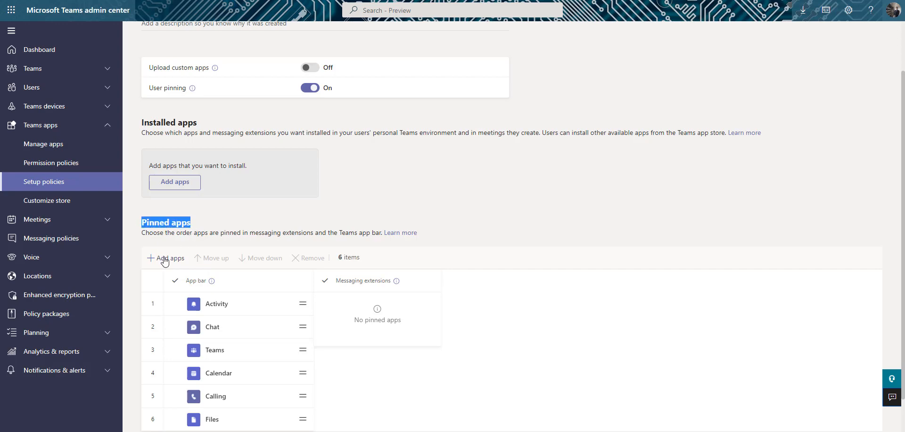
pyautogui.moveTo(165, 257)
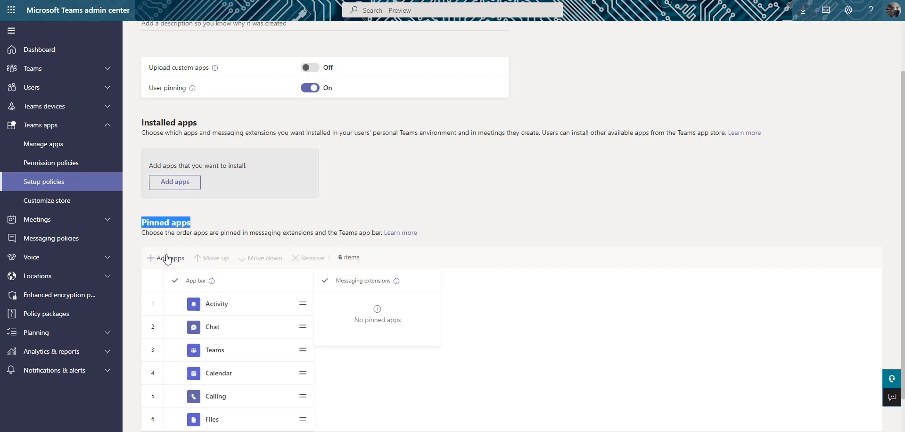
pyautogui.click(170, 257)
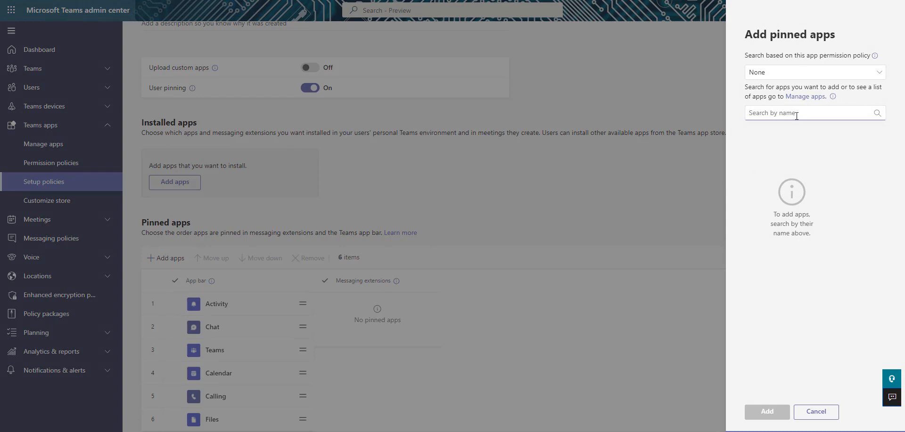
# - Search 'Wal' and add Walkie Talkie to the Global policy's pinned apps, making seven
pyautogui.write('Wal')
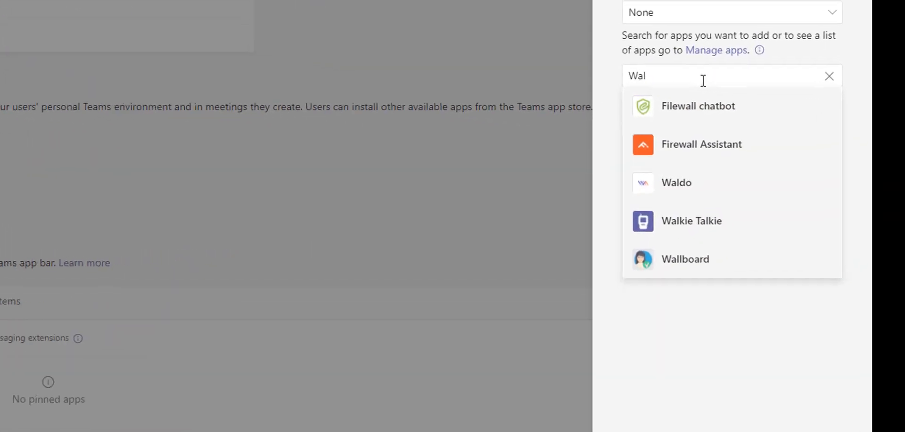
pyautogui.moveTo(675, 183)
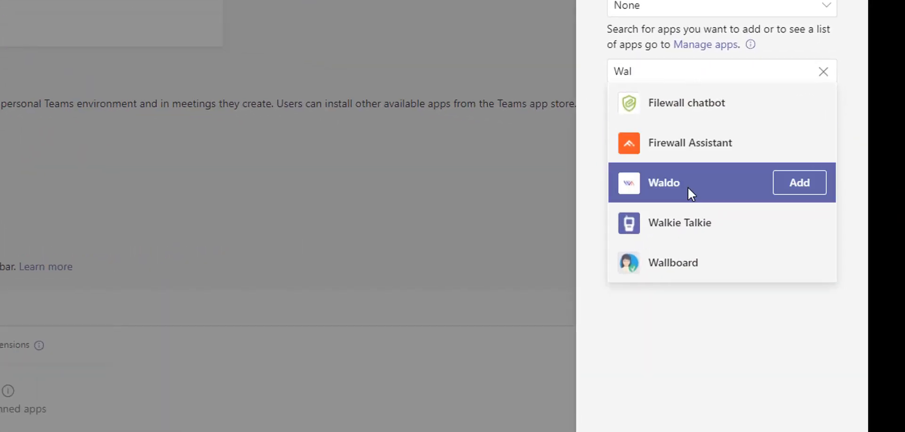
pyautogui.moveTo(683, 223)
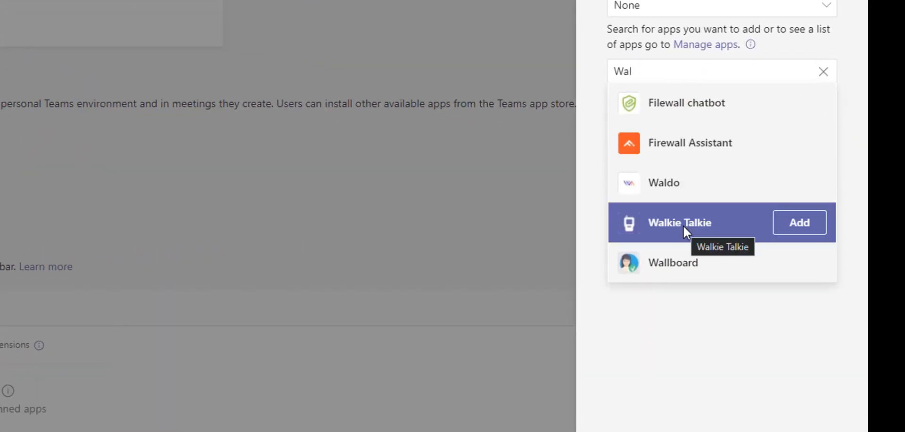
pyautogui.moveTo(736, 231)
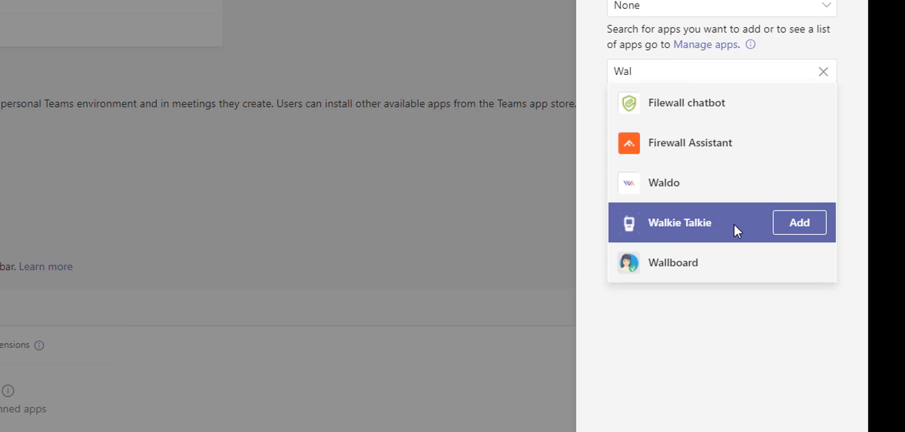
pyautogui.click(799, 222)
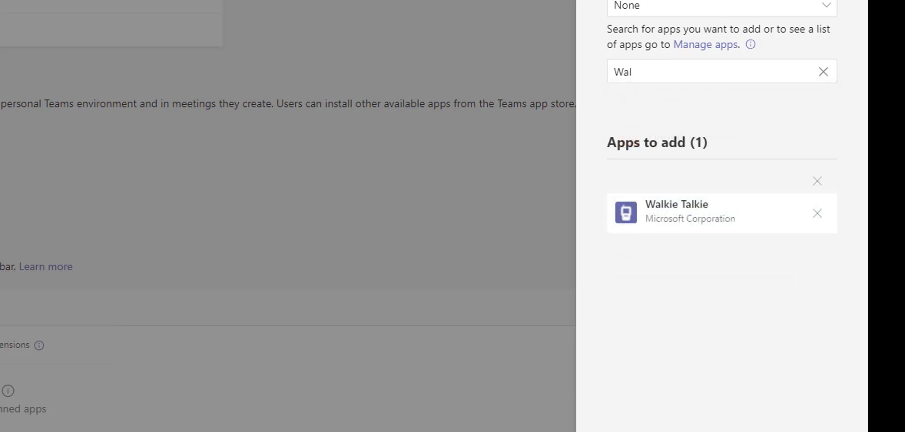
pyautogui.scroll(-3)
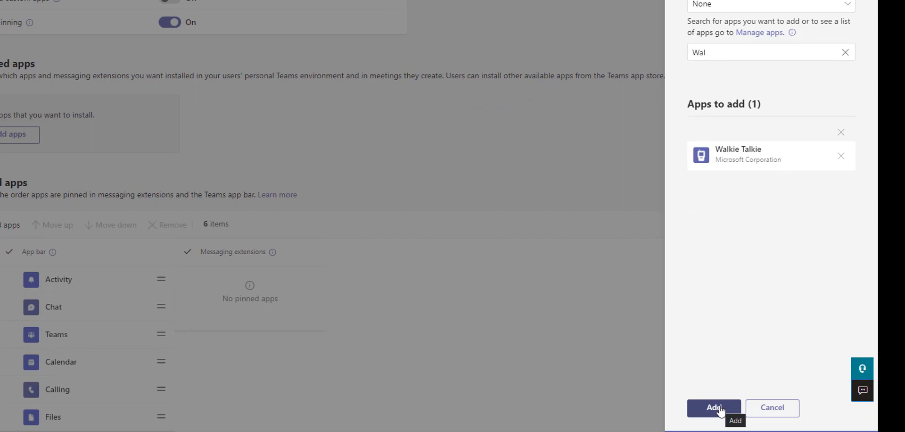
pyautogui.click(713, 407)
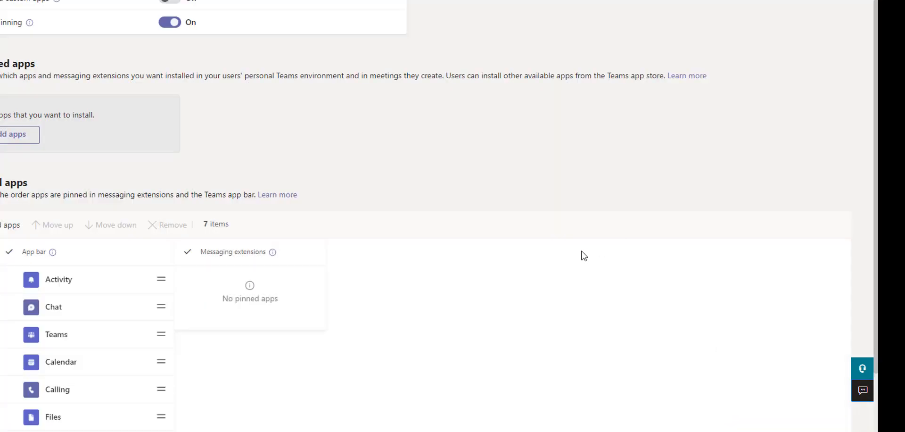
# - Move Calling above Activity in the pinned order and save the Global policy
pyautogui.scroll(-3)
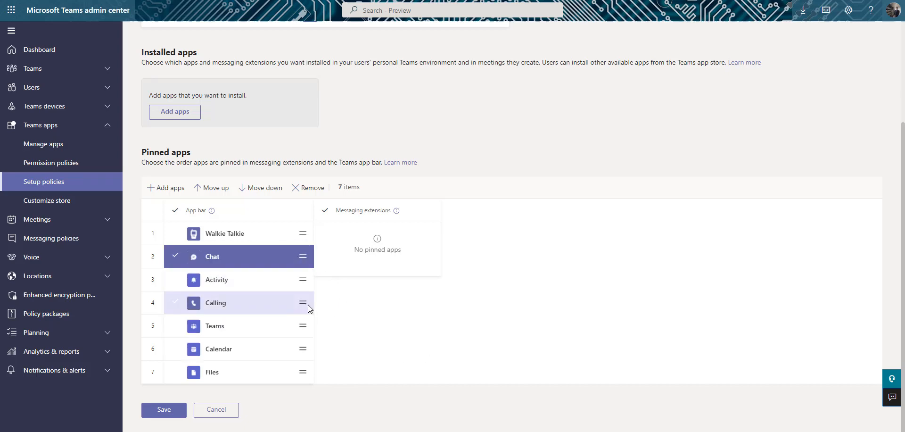
pyautogui.click(214, 187)
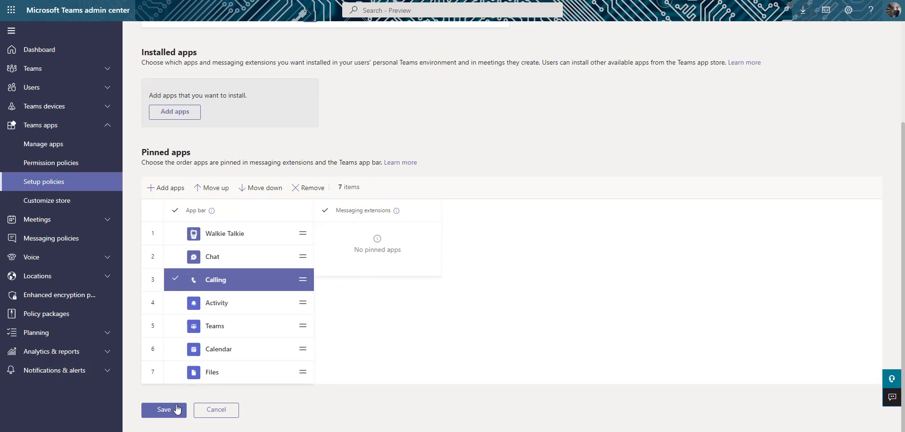
pyautogui.click(164, 409)
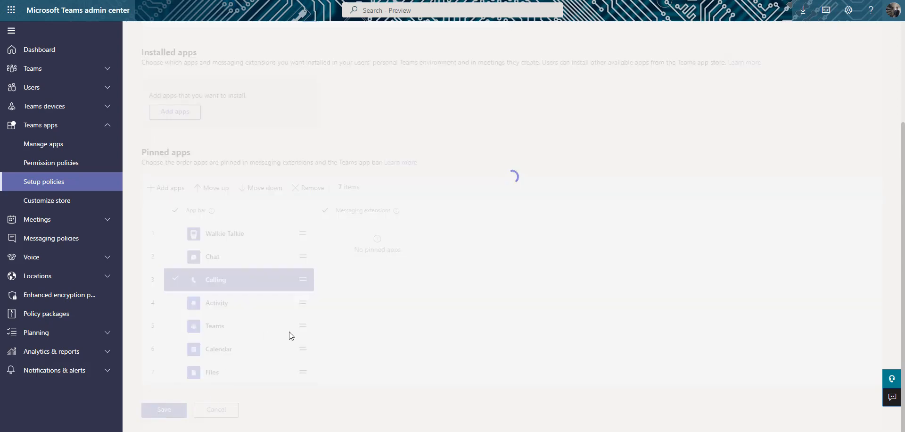
# - Let the Global policy save finish and return to the App setup policies list
pyautogui.click(164, 409)
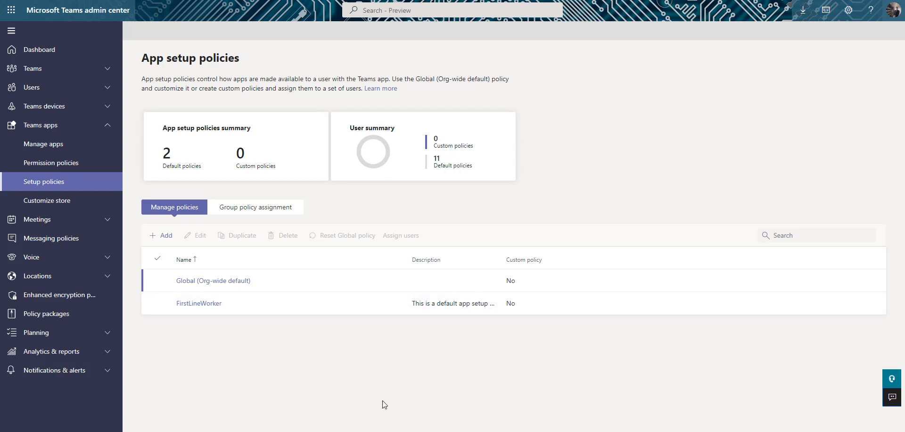
pyautogui.moveTo(536, 359)
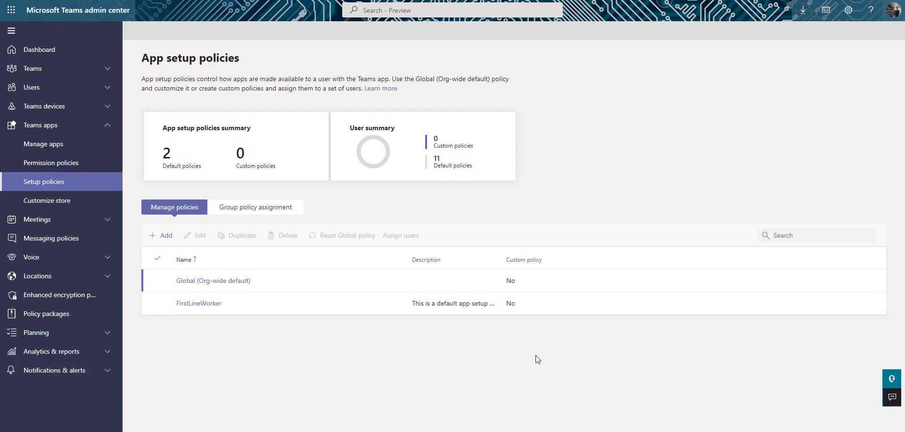
pyautogui.moveTo(459, 263)
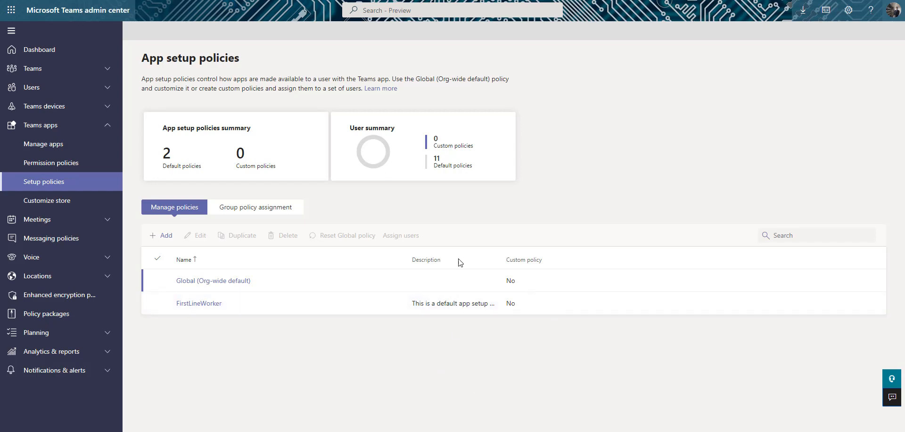
pyautogui.moveTo(456, 364)
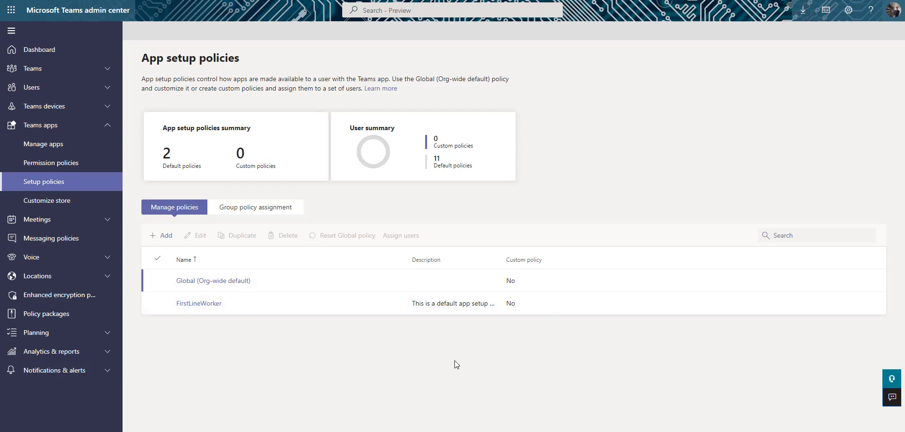
pyautogui.moveTo(358, 360)
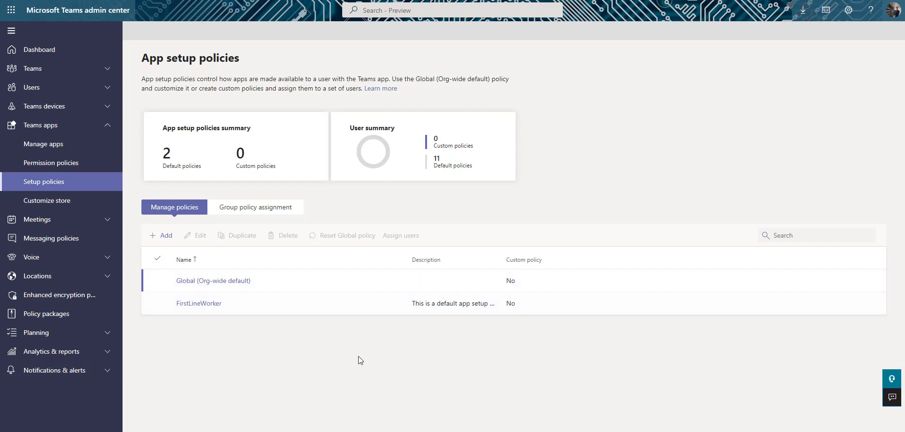
pyautogui.moveTo(497, 388)
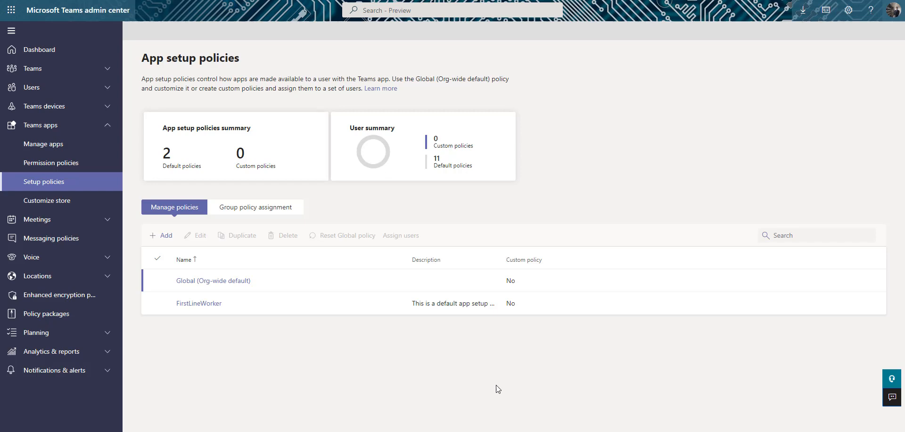
pyautogui.moveTo(516, 392)
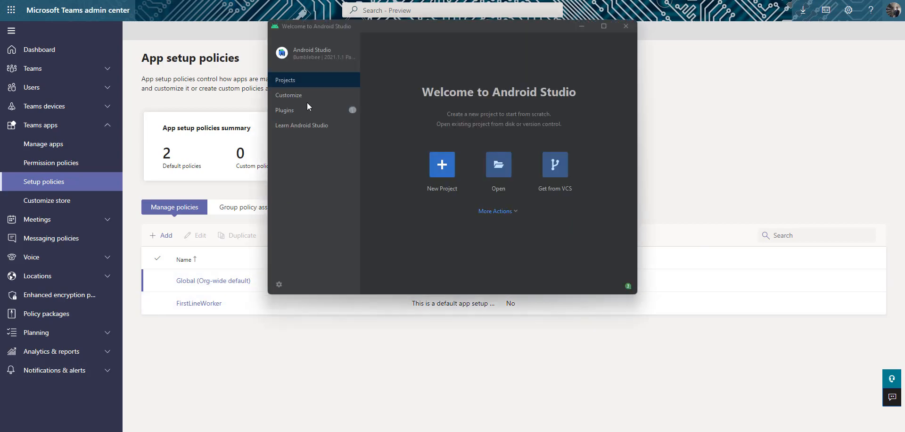
# - Launch the Pixel 3 API 30 virtual phone from Virtual Device Manager and close the manager
pyautogui.click(494, 211)
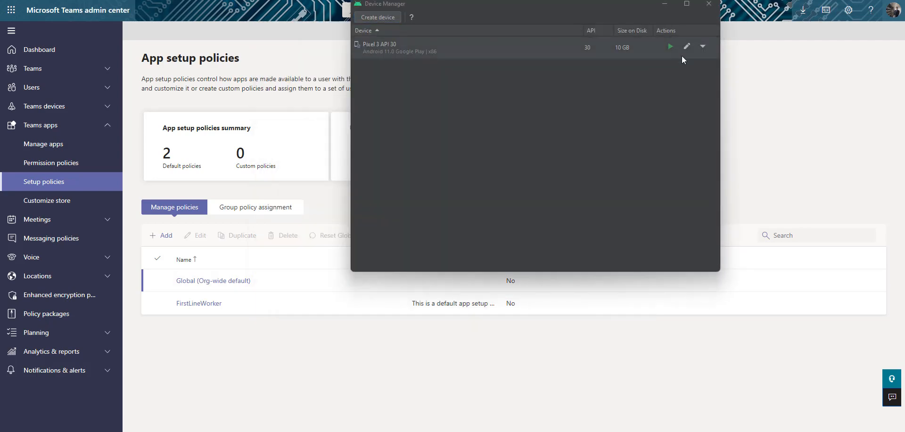
pyautogui.click(669, 47)
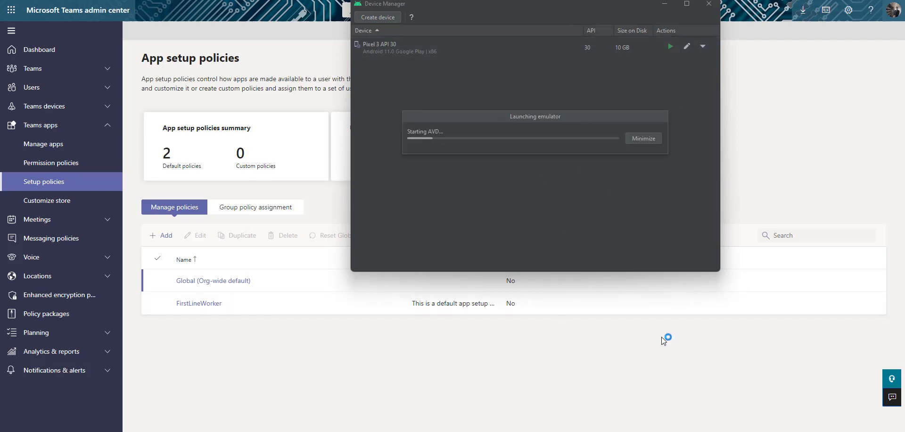
pyautogui.moveTo(463, 320)
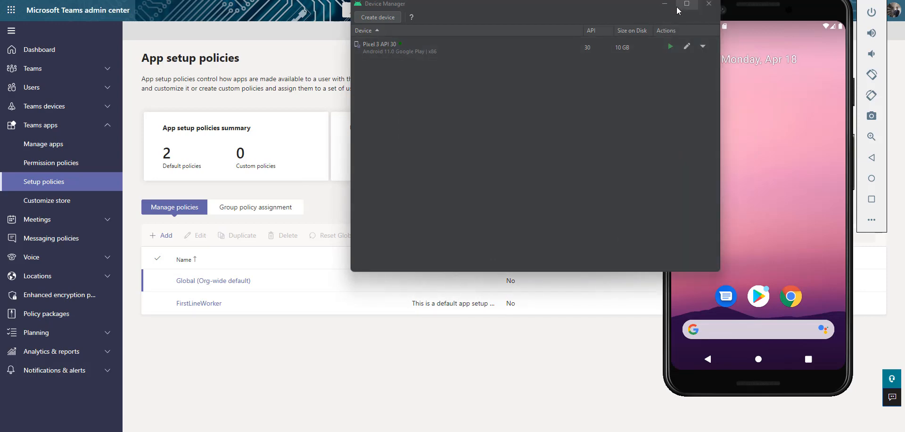
pyautogui.click(708, 4)
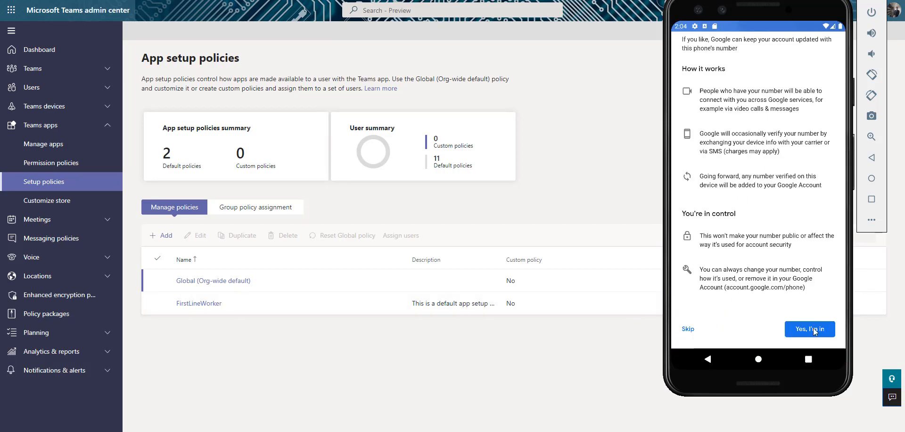
# - Accept the Google prompt, search the Play Store for 'teams' and install Microsoft Teams
pyautogui.click(809, 329)
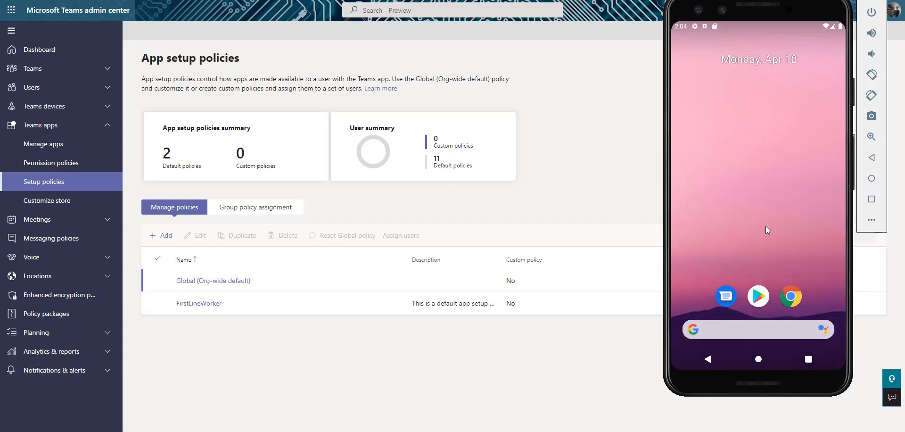
pyautogui.click(757, 295)
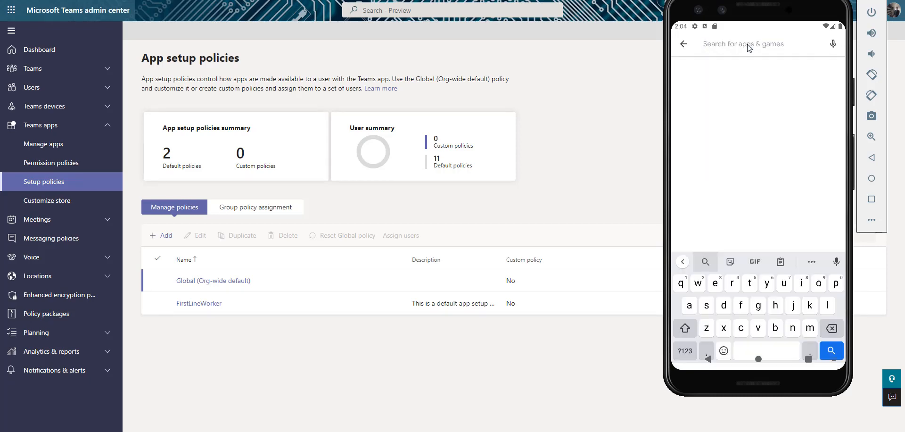
pyautogui.write('teams')
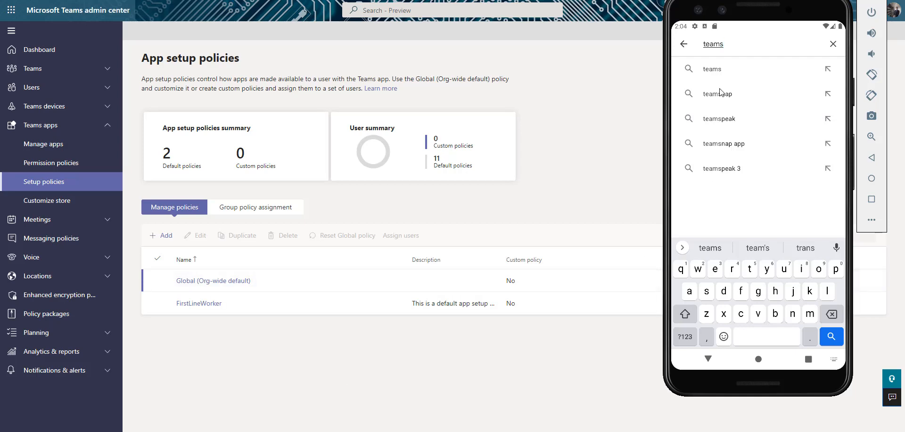
pyautogui.click(711, 69)
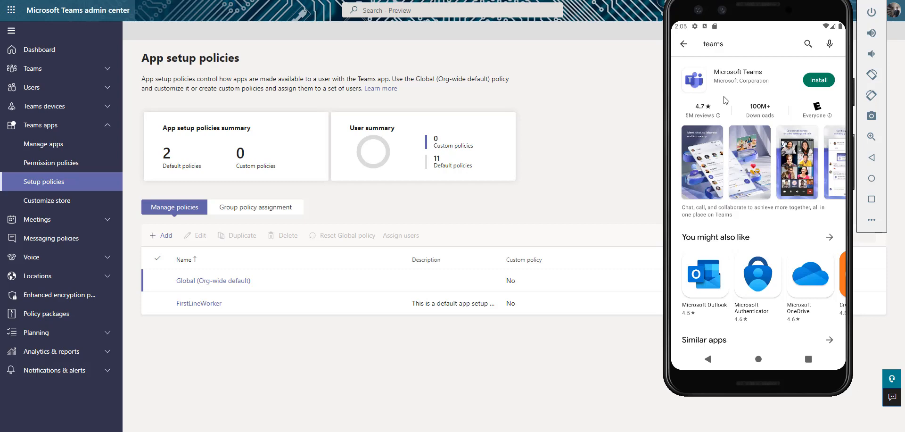
pyautogui.moveTo(814, 84)
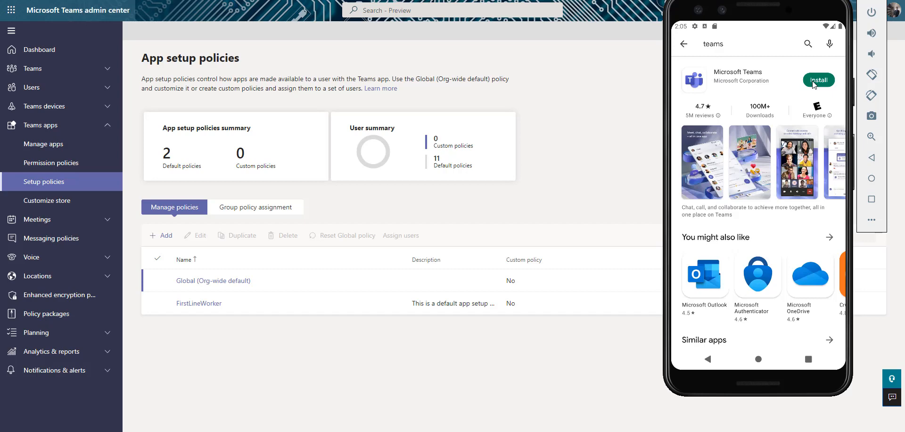
pyautogui.click(817, 79)
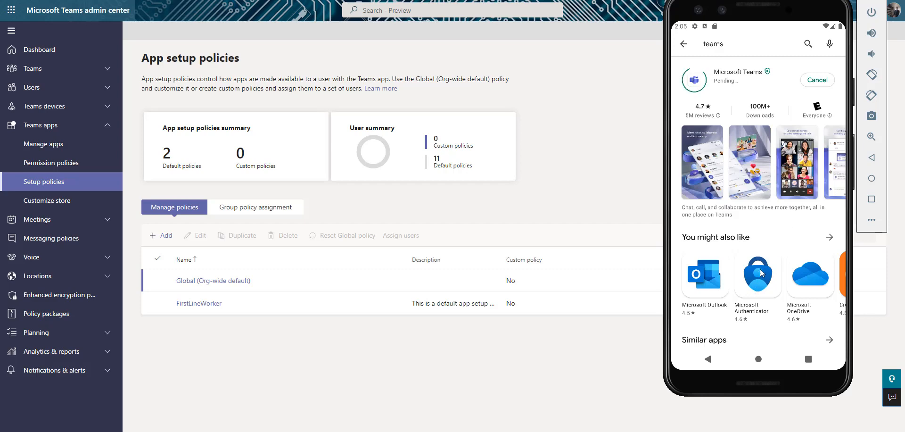
pyautogui.moveTo(777, 238)
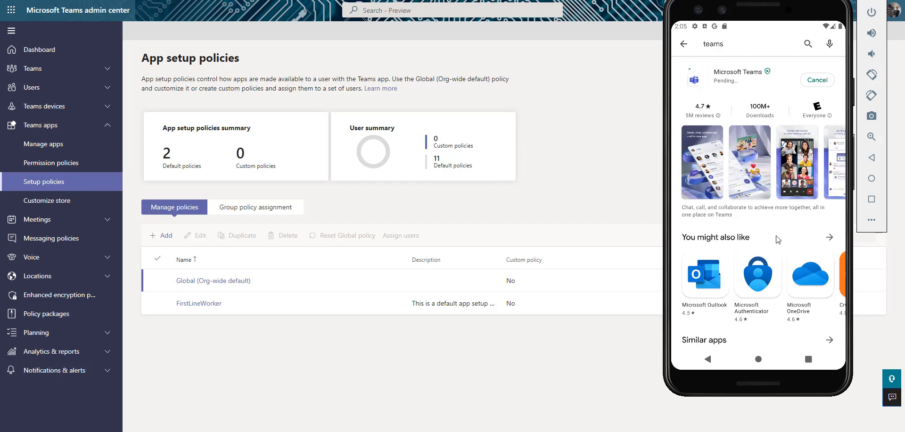
pyautogui.moveTo(767, 208)
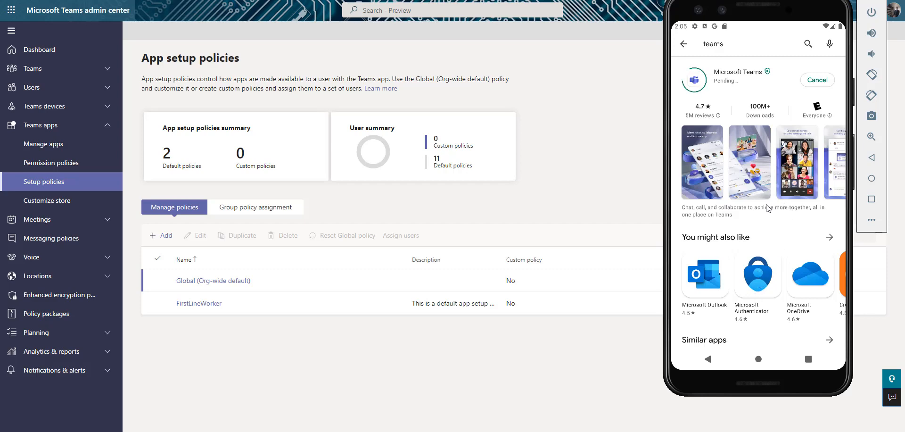
pyautogui.moveTo(748, 270)
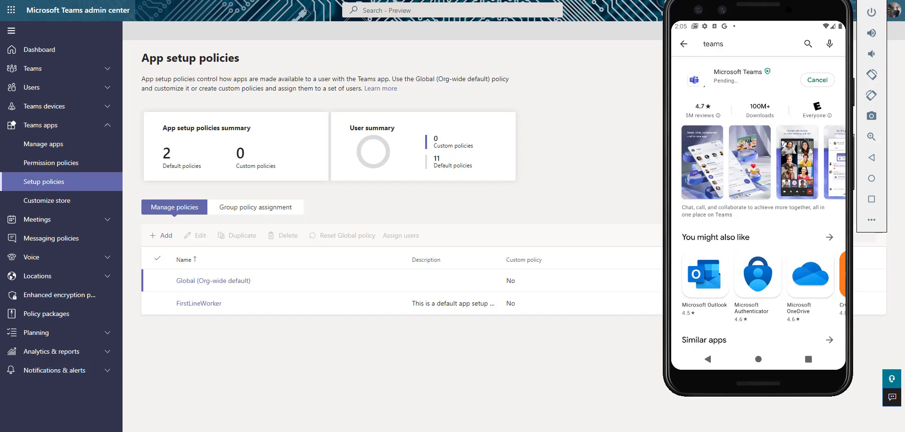
pyautogui.click(38, 49)
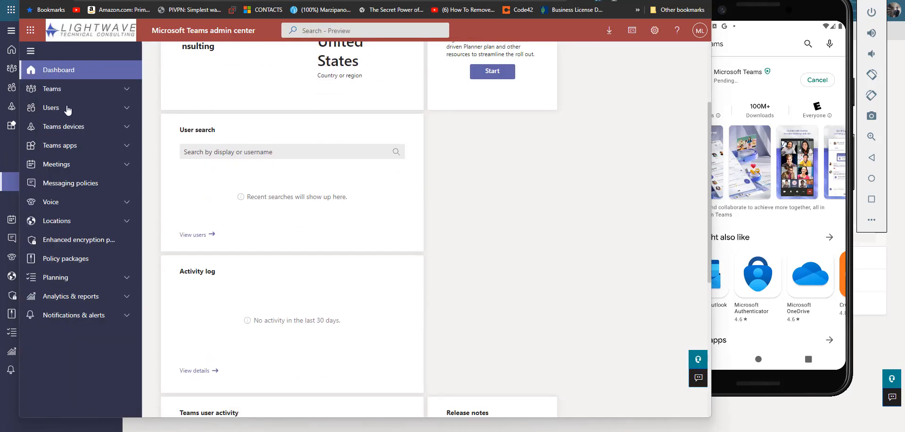
pyautogui.moveTo(59, 142)
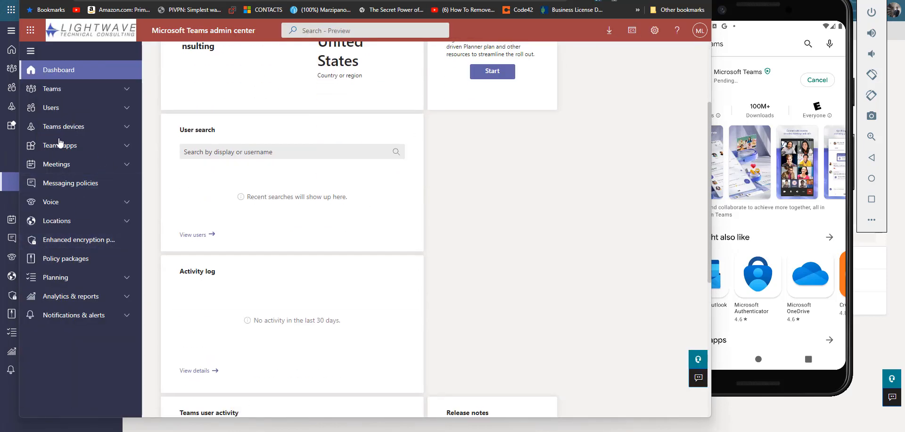
# - Navigate to Teams apps > Setup policies and reach the Global policy's Pinned apps section
pyautogui.click(60, 145)
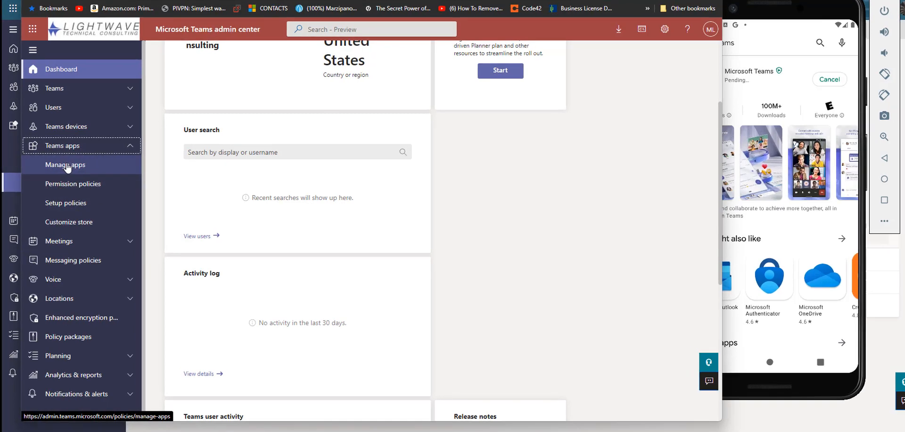
pyautogui.click(66, 203)
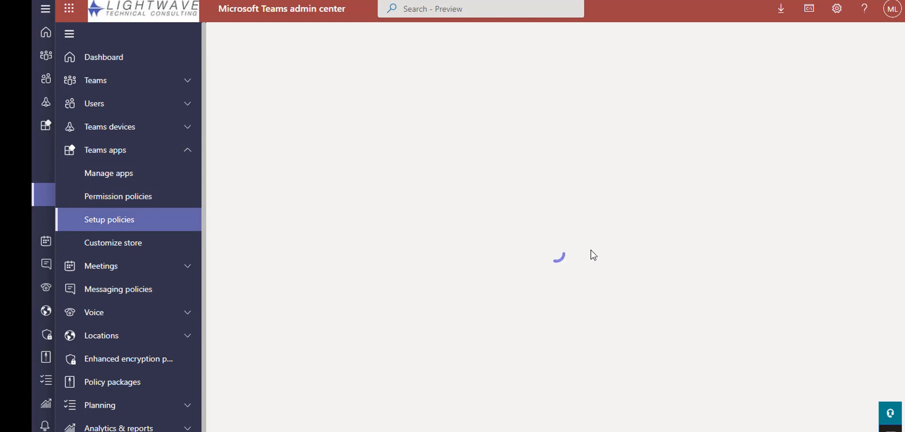
pyautogui.moveTo(517, 281)
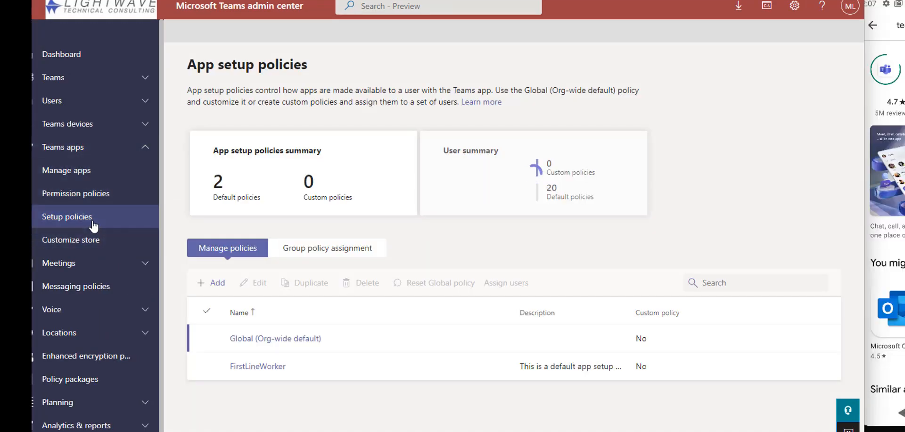
pyautogui.click(67, 215)
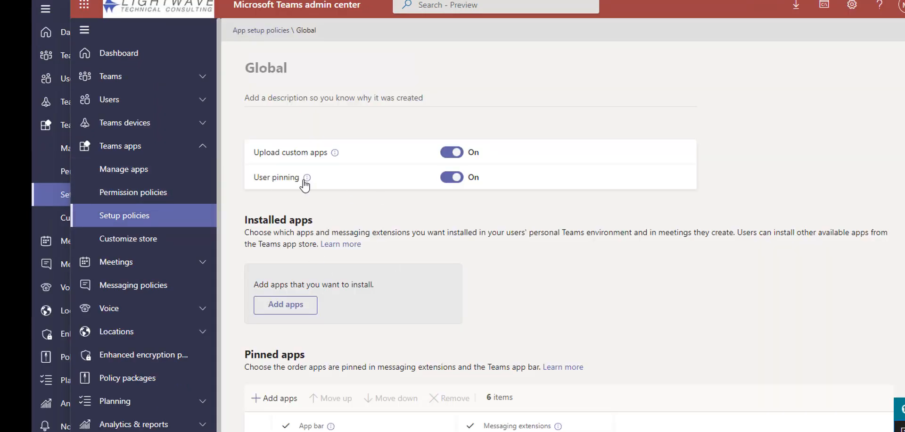
pyautogui.scroll(-3)
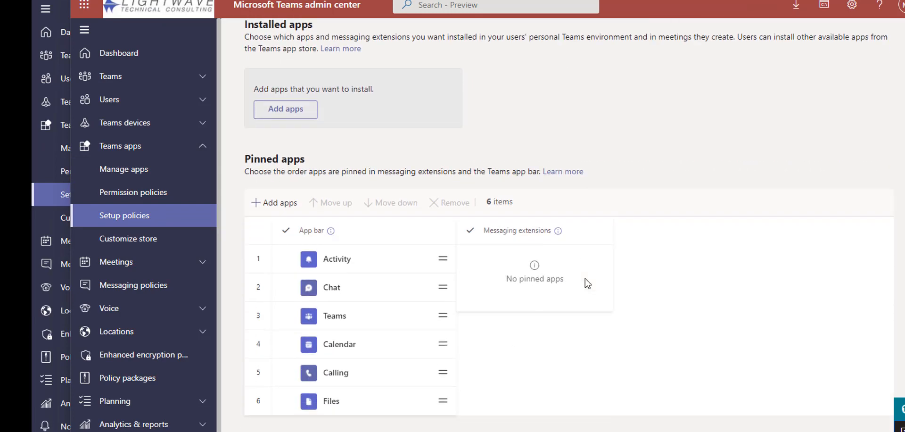
# - Add Walkie Talkie to the pinned apps via the 'Walki' search and save the Global policy
pyautogui.click(274, 202)
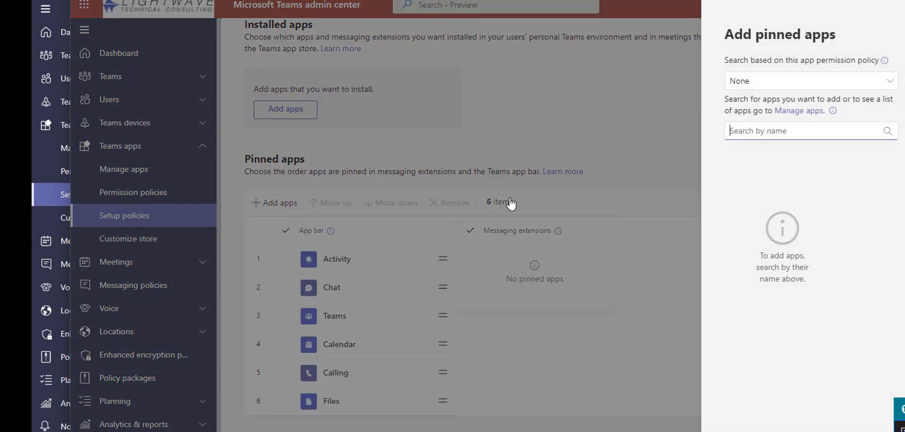
pyautogui.write('Wal')
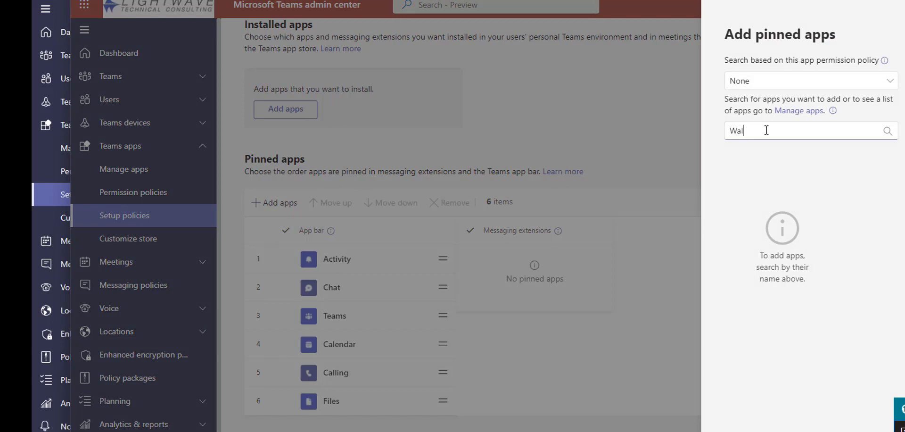
pyautogui.write('ki')
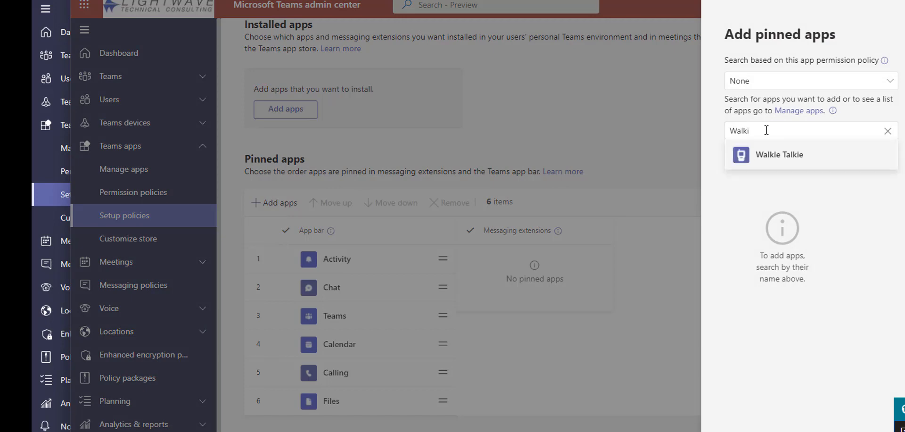
pyautogui.click(779, 154)
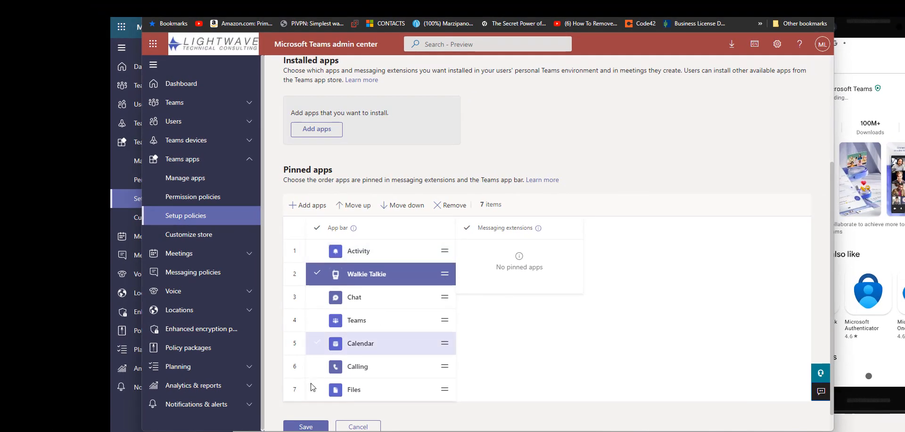
pyautogui.click(305, 425)
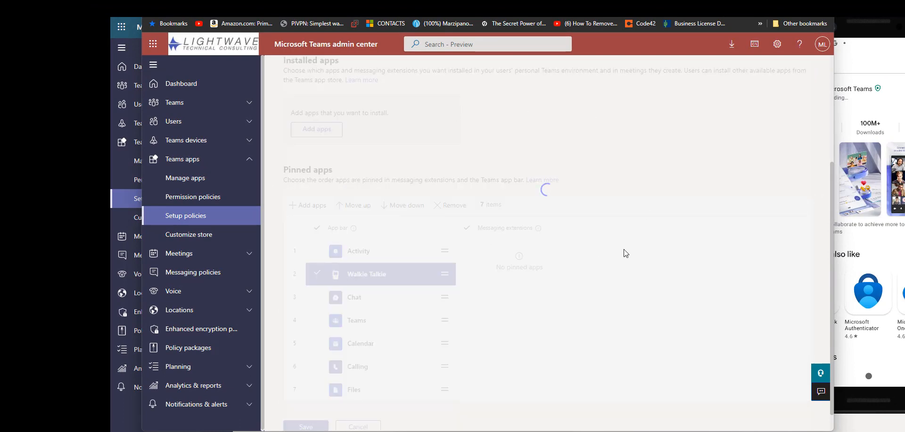
pyautogui.click(306, 426)
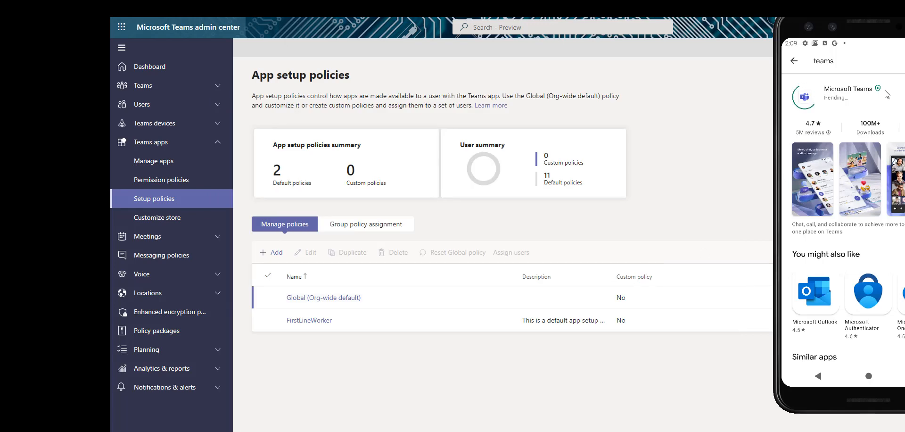
pyautogui.moveTo(660, 346)
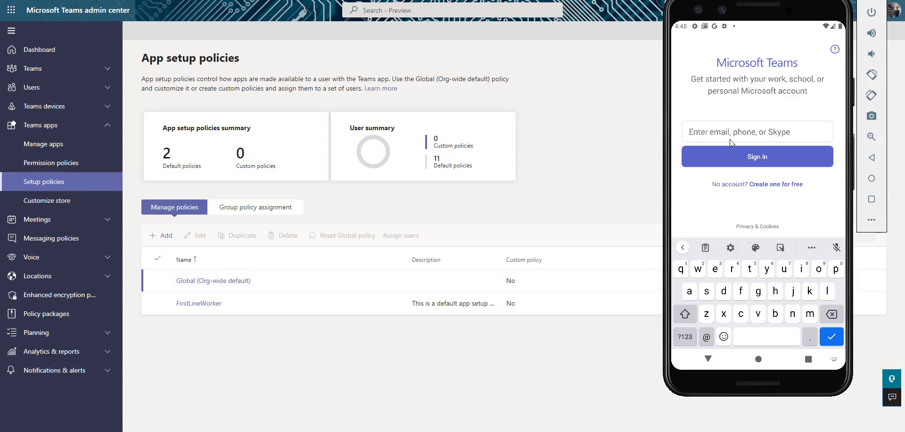
pyautogui.moveTo(792, 8)
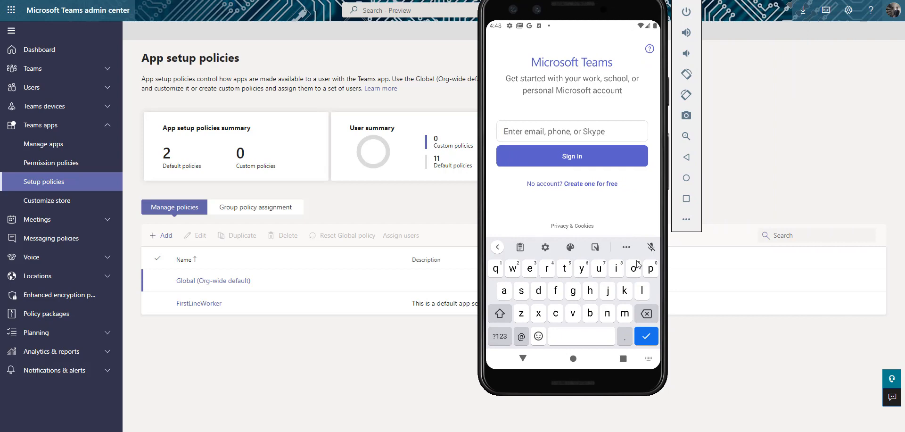
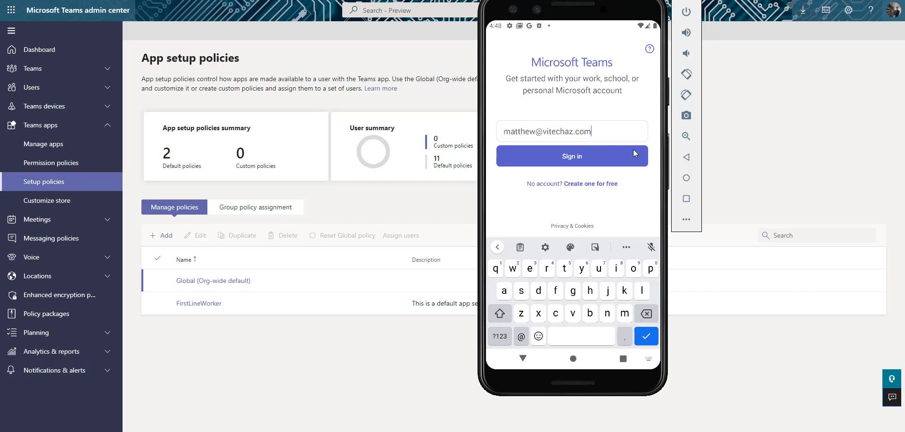
pyautogui.click(571, 156)
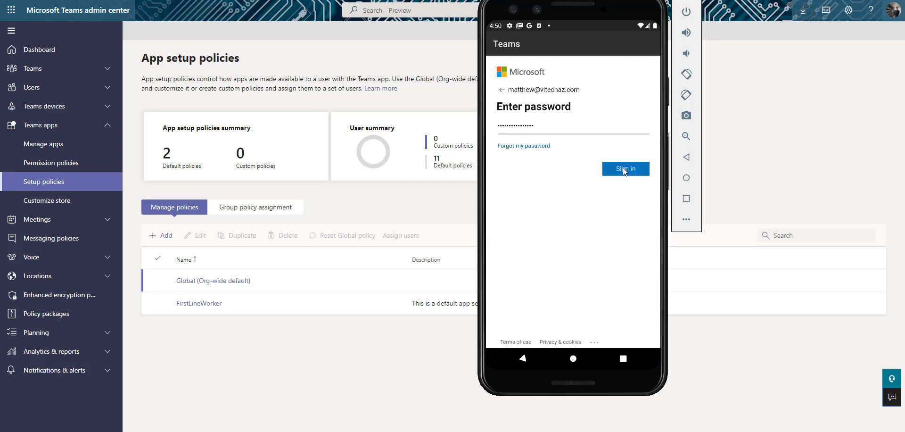
pyautogui.click(624, 168)
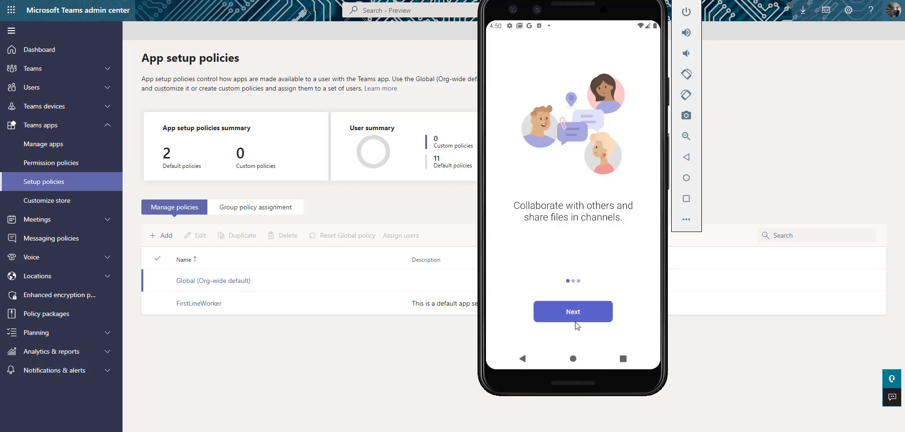
# - Finish the welcome tour and acknowledge the privacy notice to reach the Chat view
pyautogui.click(571, 310)
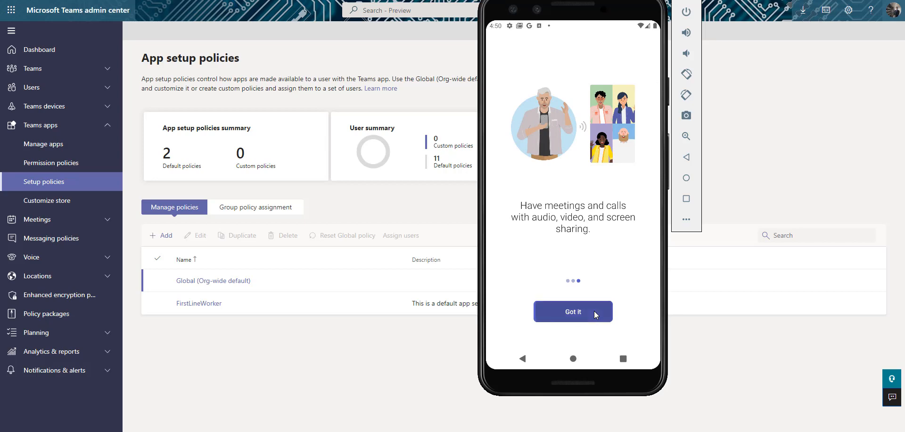
pyautogui.click(573, 311)
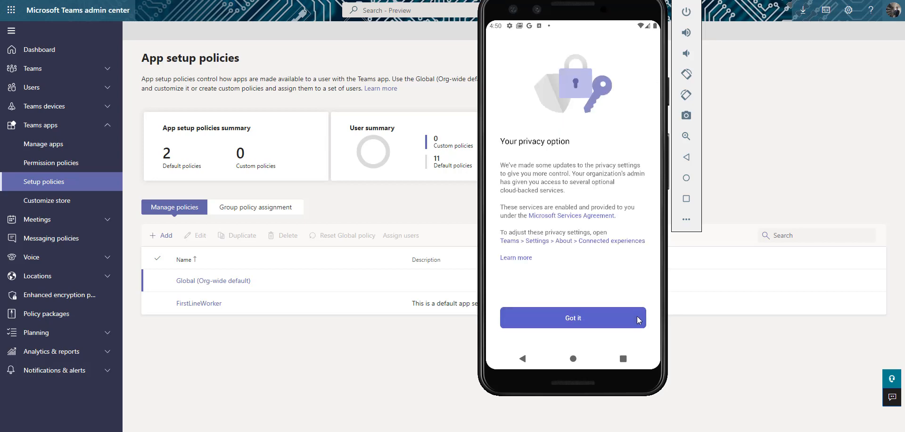
pyautogui.click(572, 318)
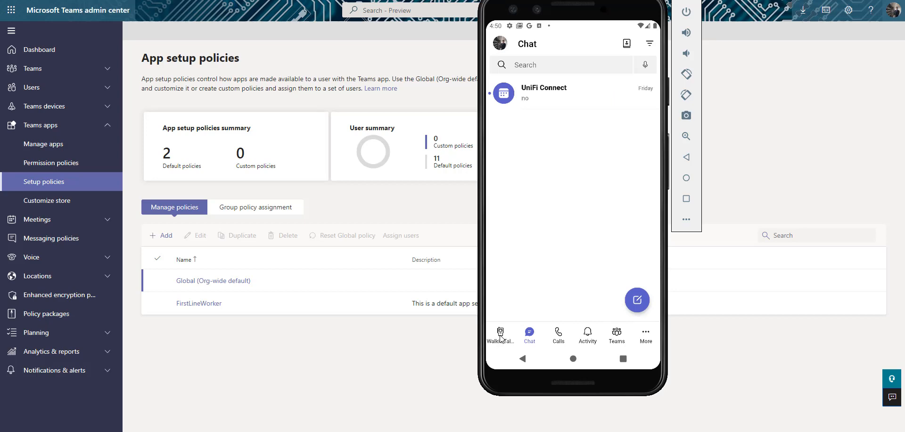
# - Connect Walkie Talkie to the ViTech Walkie-Talkie channel with audio permission, then disconnect
pyautogui.click(500, 335)
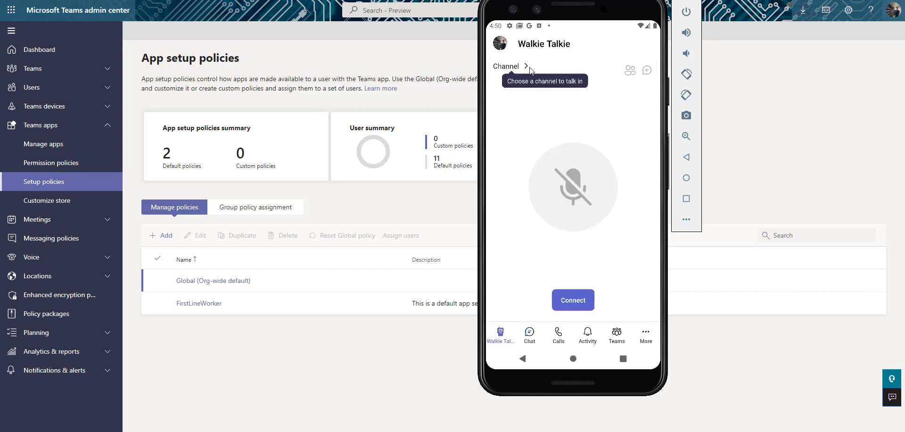
pyautogui.click(509, 66)
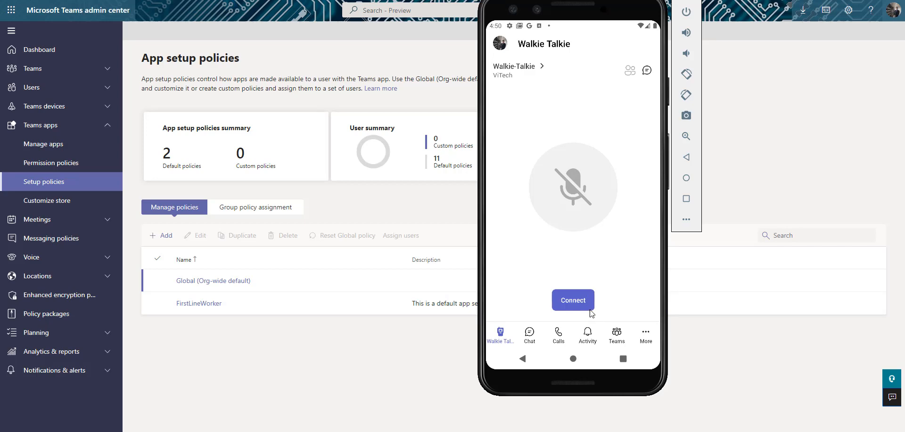
pyautogui.click(573, 299)
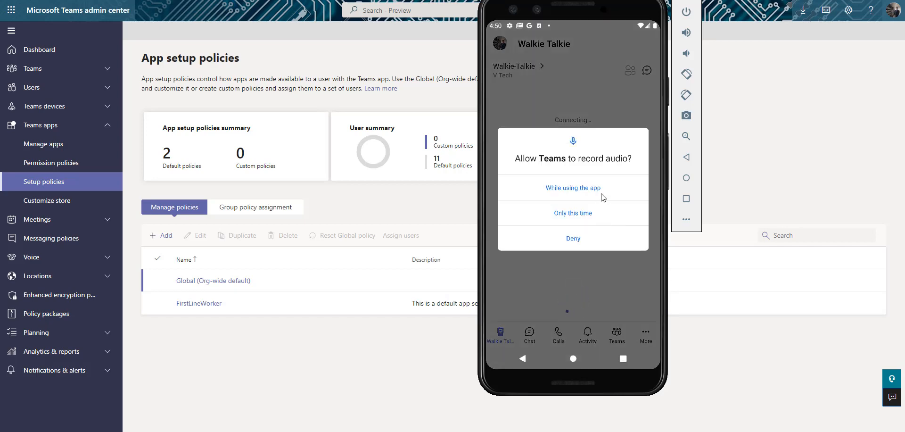
pyautogui.click(572, 187)
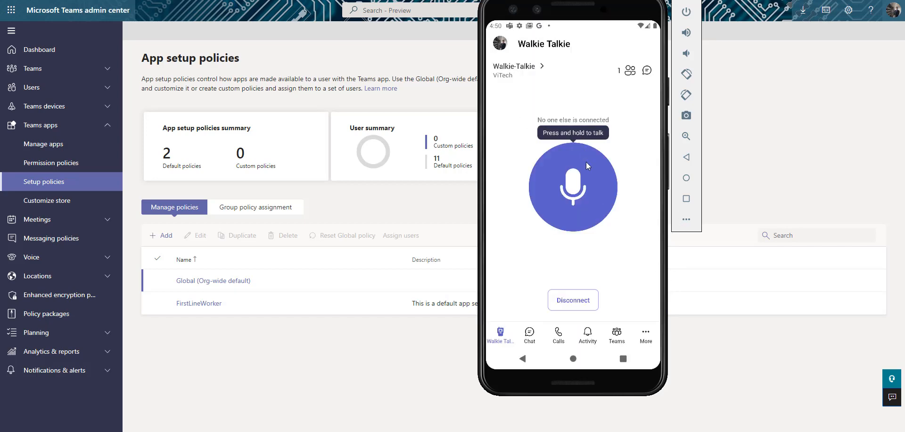
pyautogui.click(572, 186)
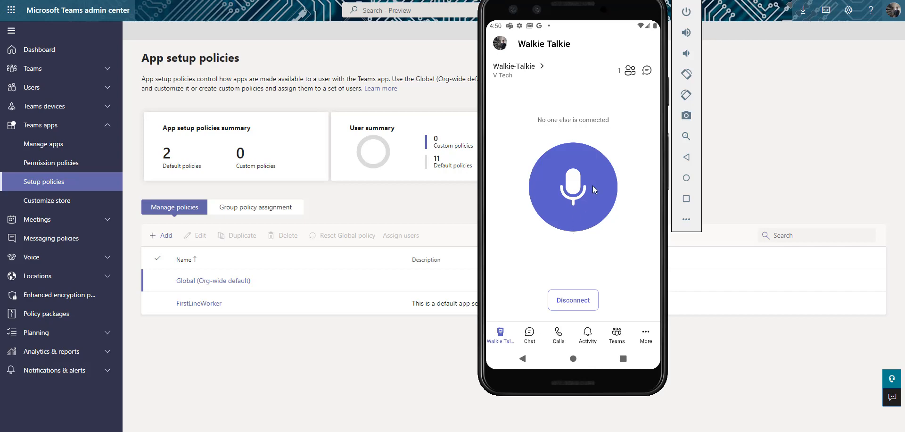
pyautogui.moveTo(550, 215)
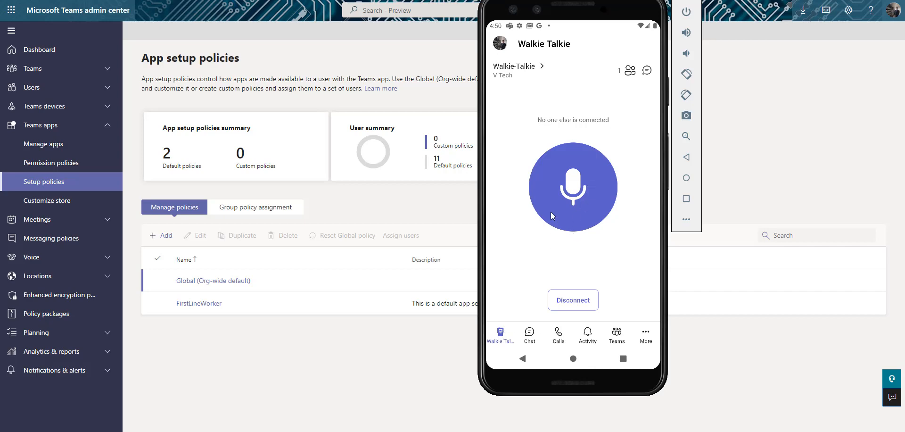
pyautogui.moveTo(586, 192)
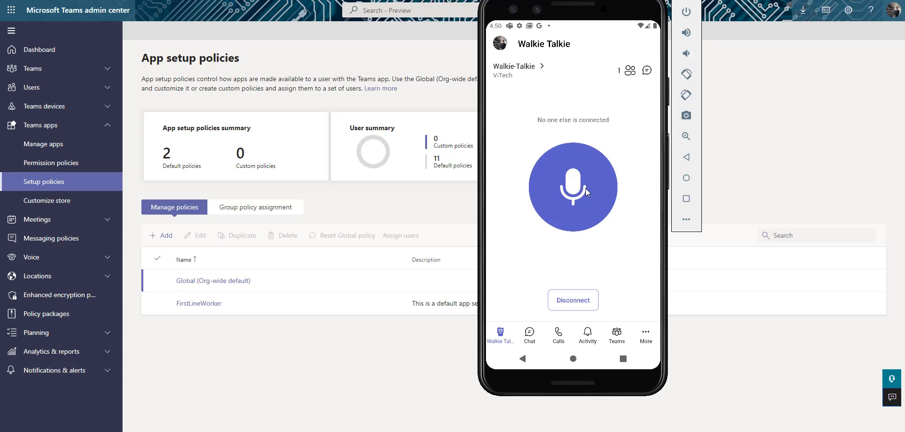
pyautogui.click(572, 300)
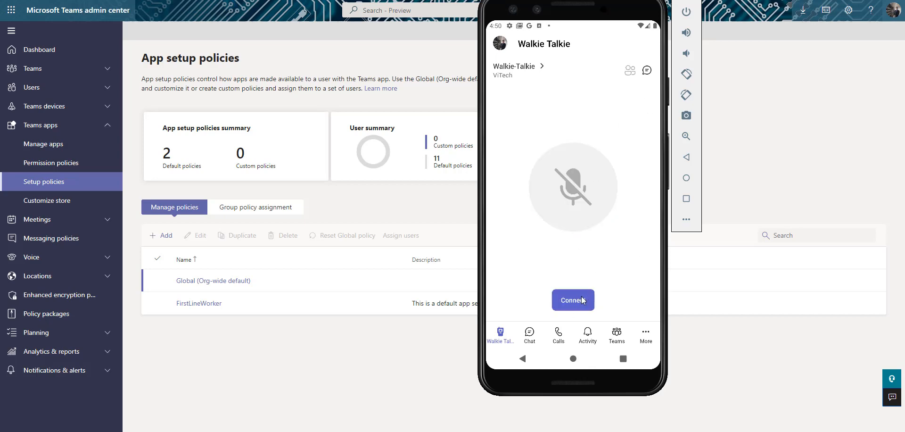
# - Reconnect to the Walkie-Talkie channel, view the Connected (1) list, then disconnect
pyautogui.click(572, 300)
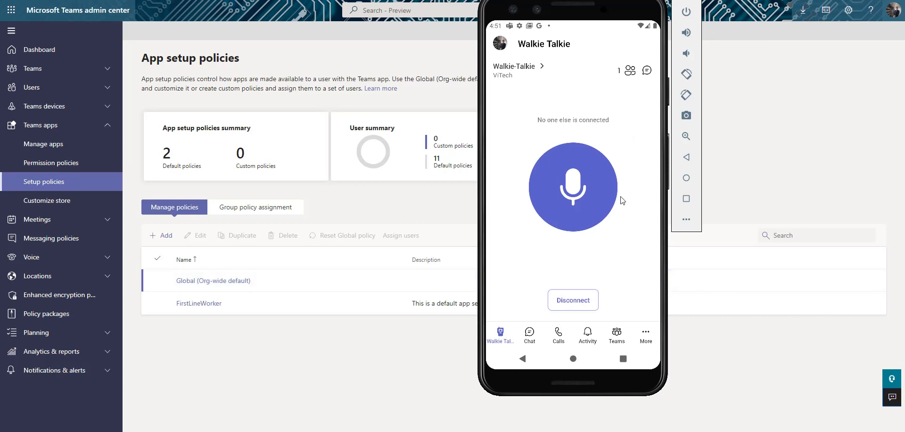
pyautogui.moveTo(630, 78)
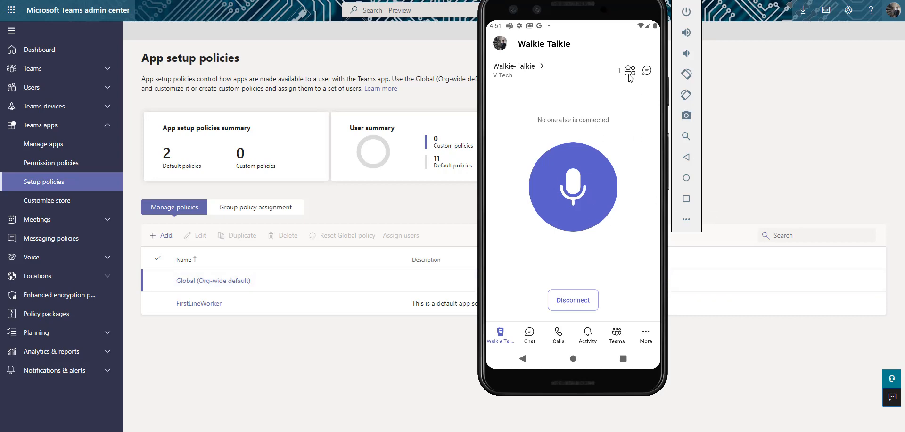
pyautogui.click(628, 71)
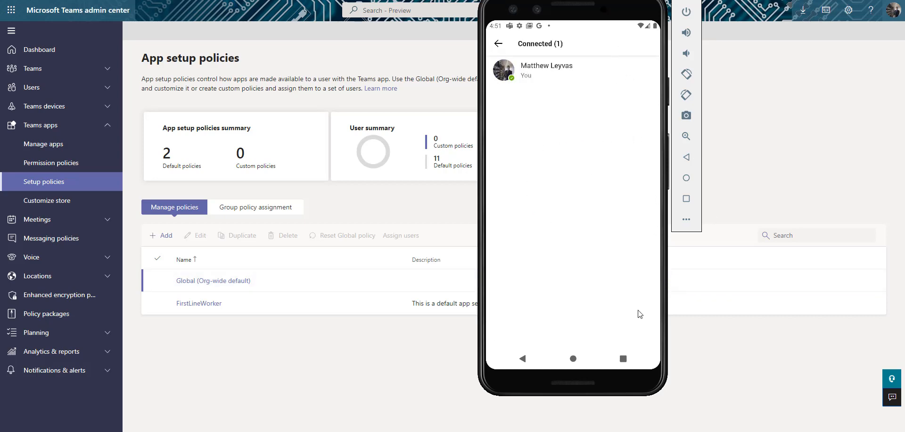
pyautogui.click(499, 44)
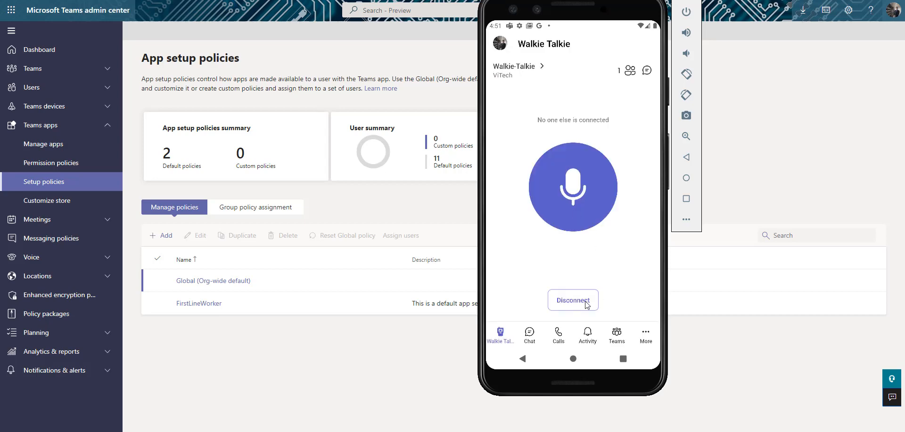
pyautogui.click(573, 299)
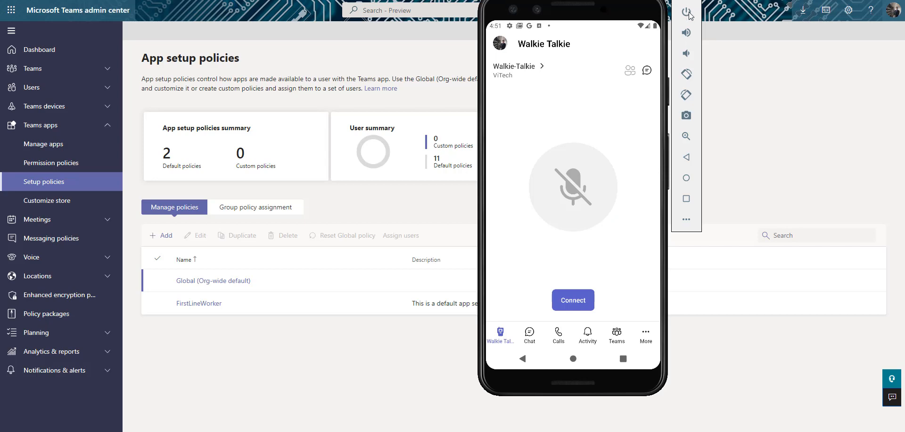
pyautogui.moveTo(630, 361)
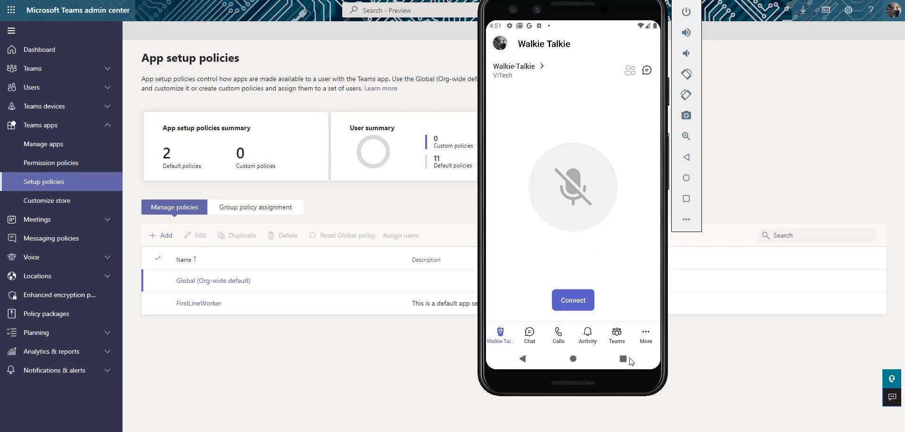
pyautogui.moveTo(622, 358)
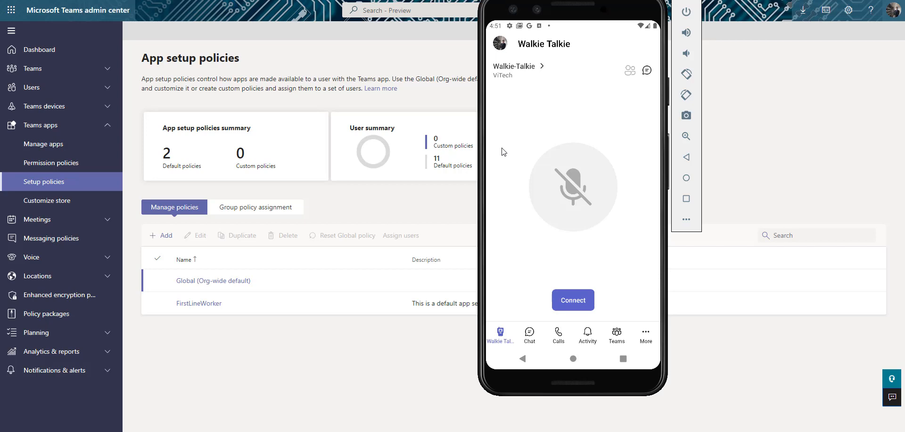
pyautogui.moveTo(517, 254)
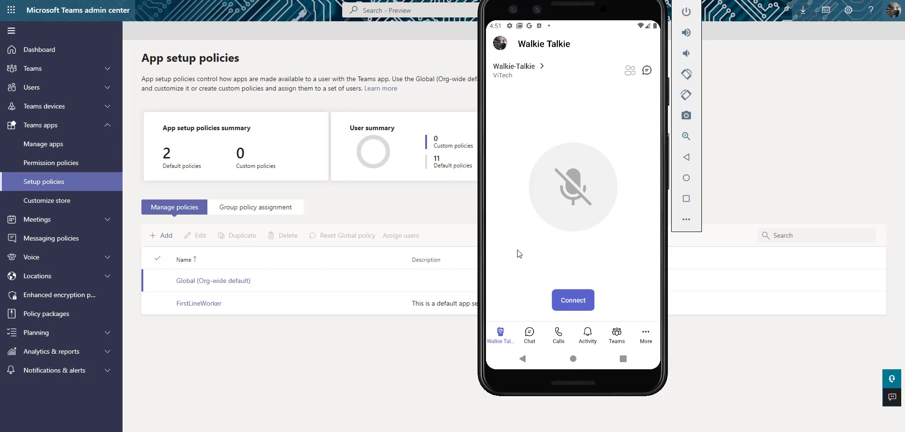
pyautogui.moveTo(607, 234)
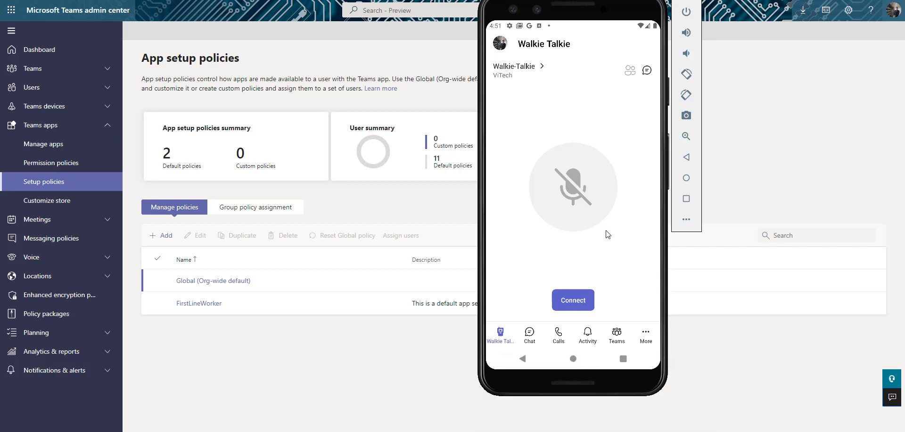
pyautogui.moveTo(600, 235)
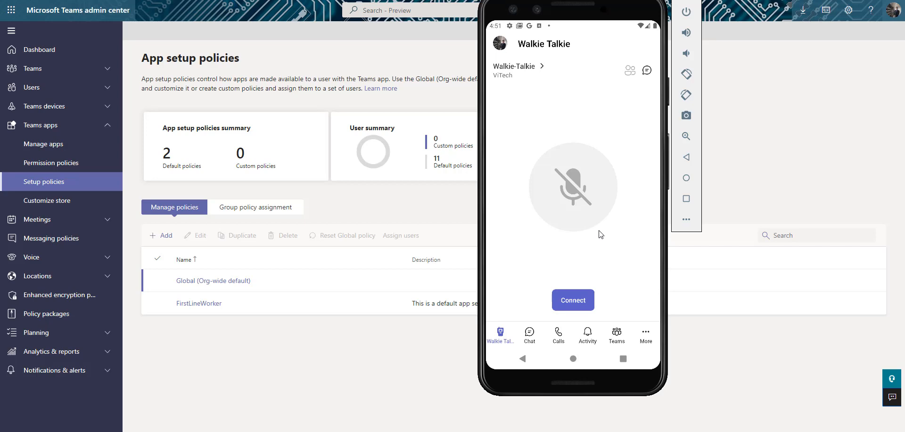
pyautogui.moveTo(553, 386)
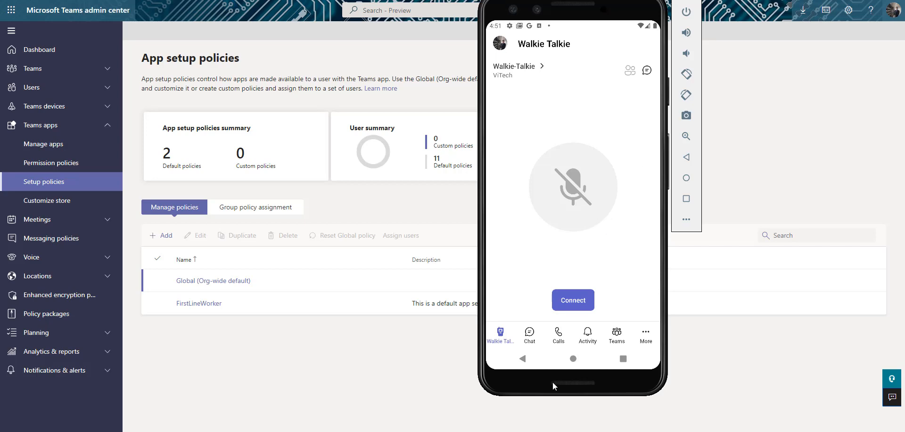
pyautogui.moveTo(612, 86)
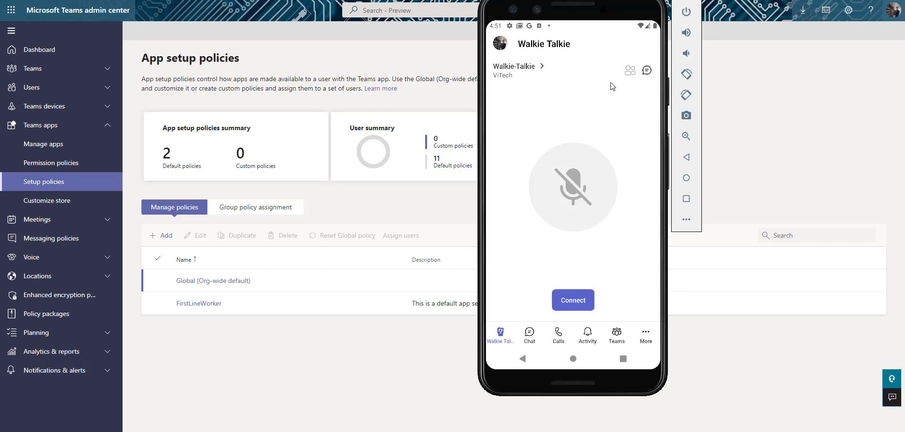
pyautogui.moveTo(604, 203)
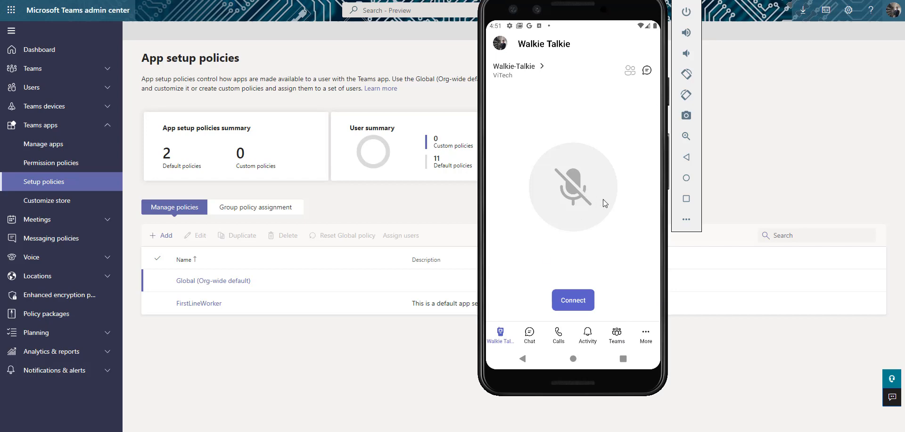
pyautogui.moveTo(605, 209)
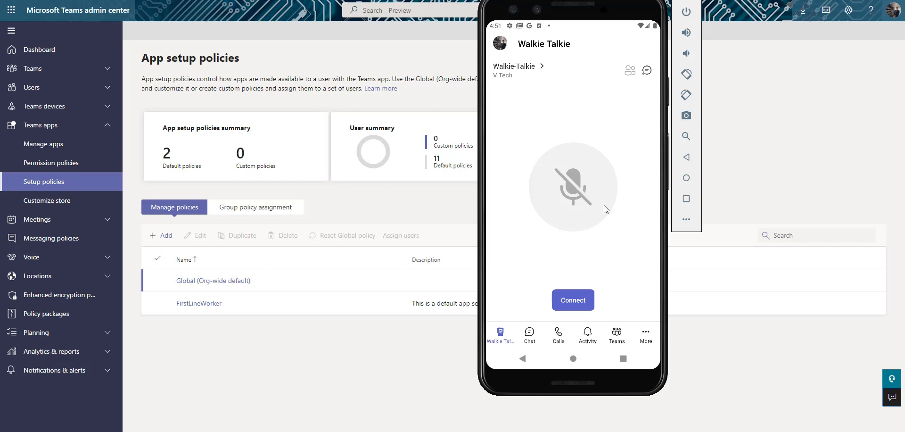
pyautogui.moveTo(584, 147)
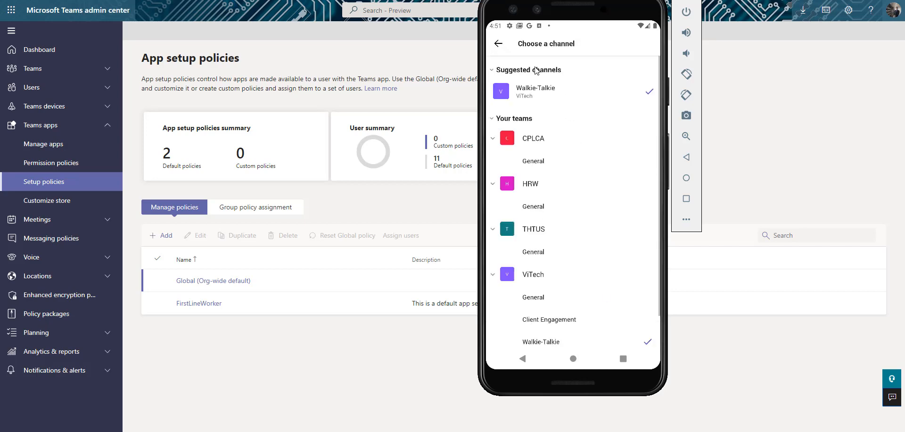
pyautogui.moveTo(555, 158)
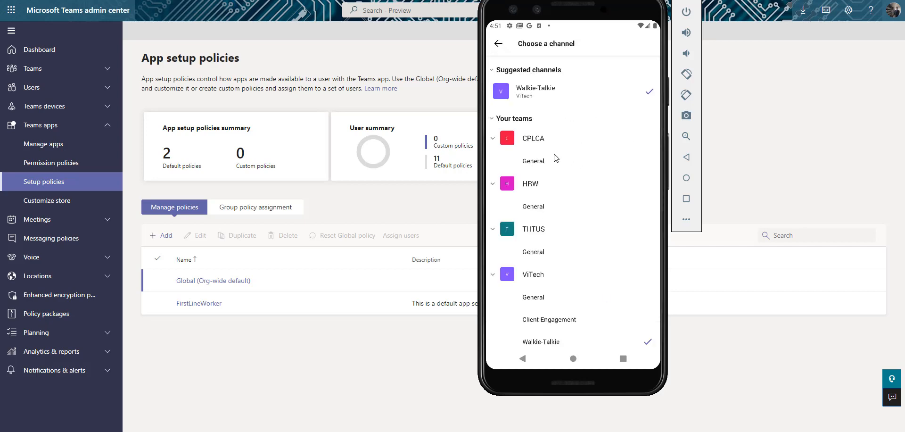
pyautogui.moveTo(557, 321)
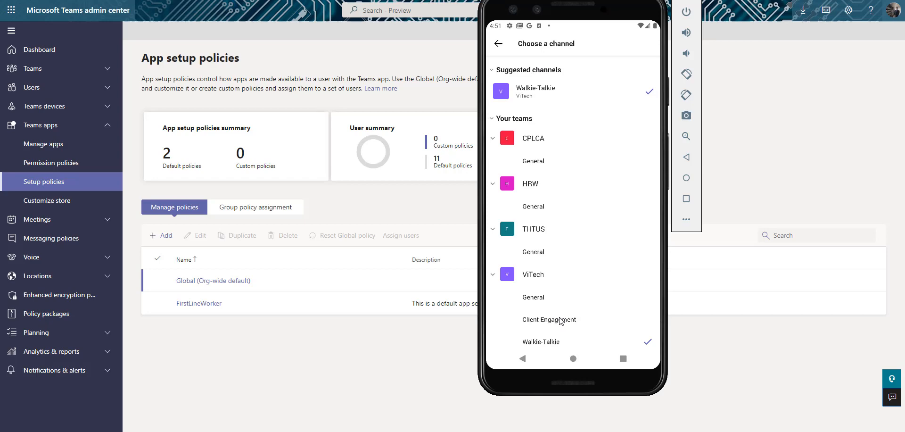
# - Switch to the ViTech Client Engagement channel, connect briefly, then disconnect
pyautogui.click(549, 319)
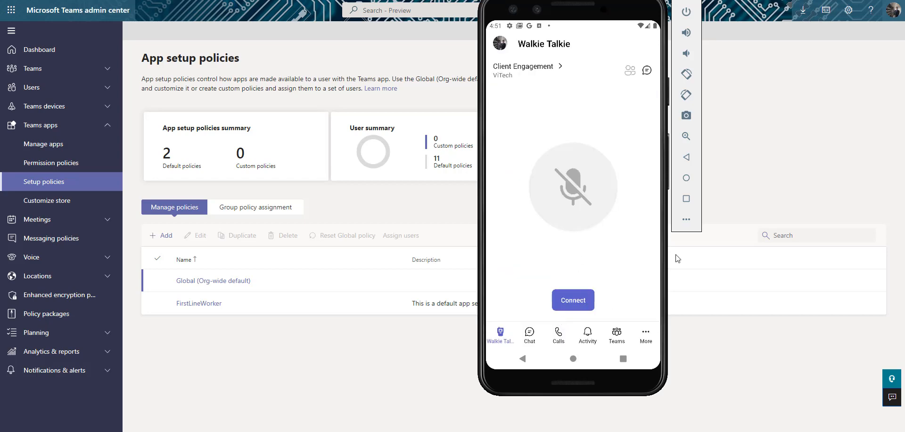
pyautogui.click(573, 300)
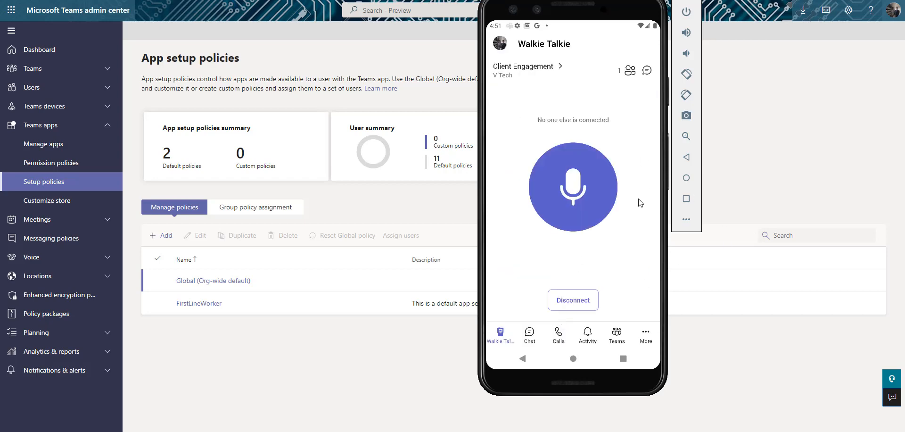
pyautogui.moveTo(587, 306)
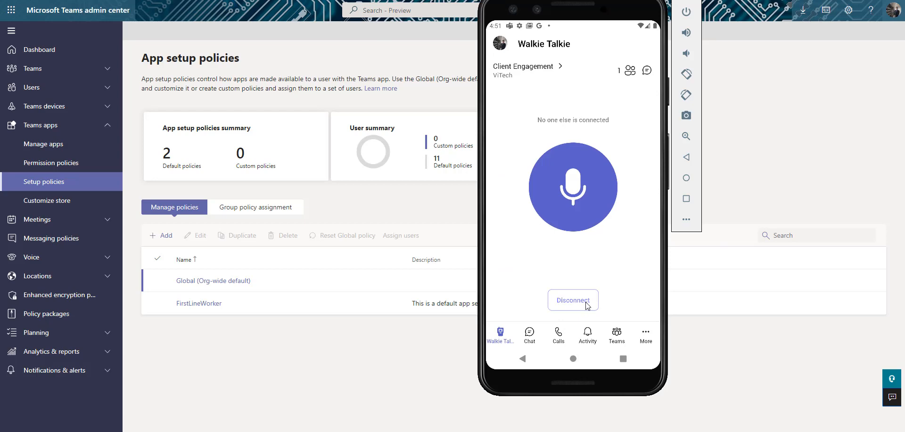
pyautogui.click(571, 300)
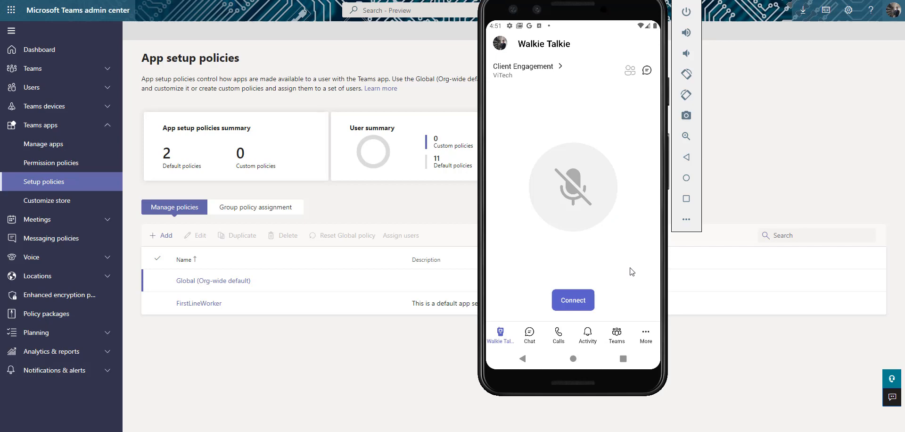
pyautogui.moveTo(626, 361)
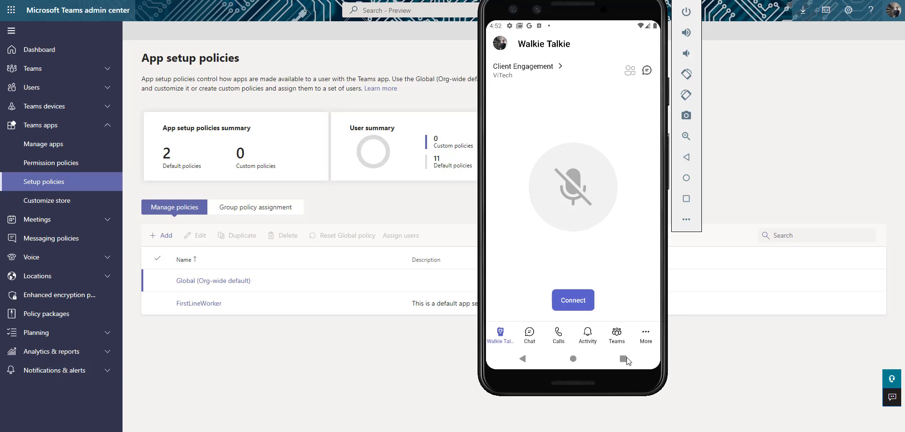
pyautogui.moveTo(632, 334)
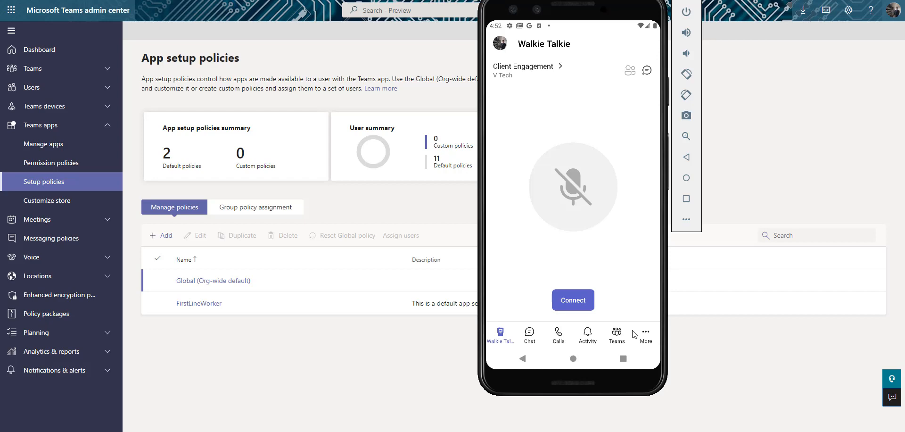
pyautogui.moveTo(651, 271)
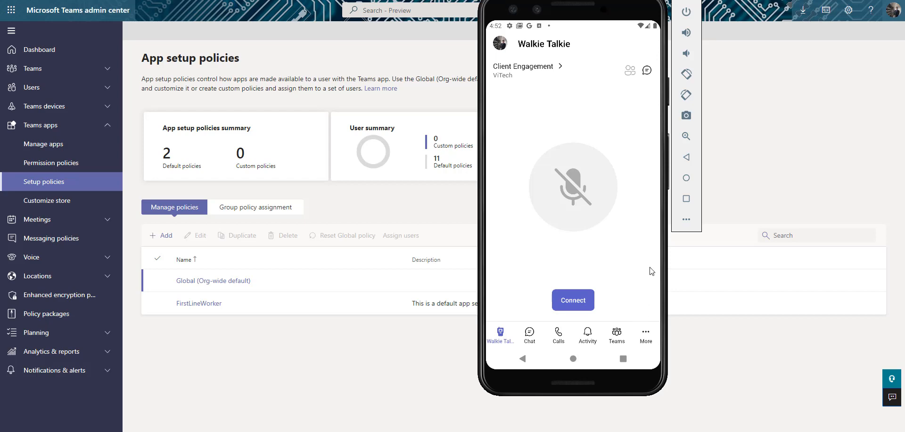
pyautogui.moveTo(637, 352)
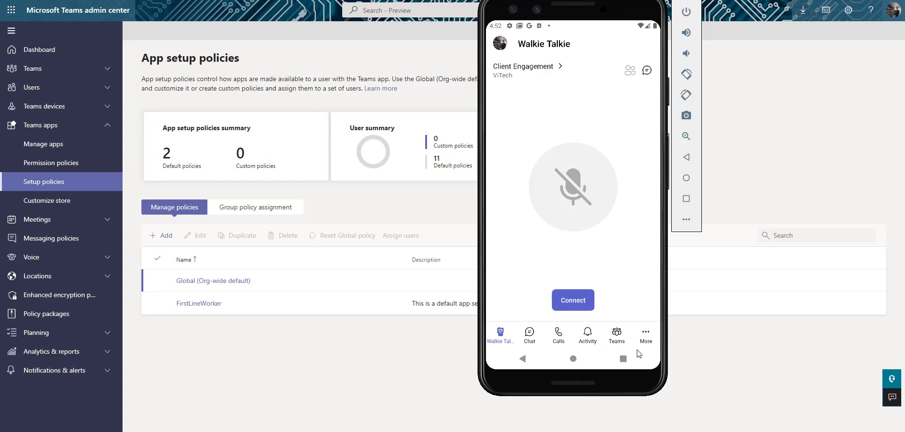